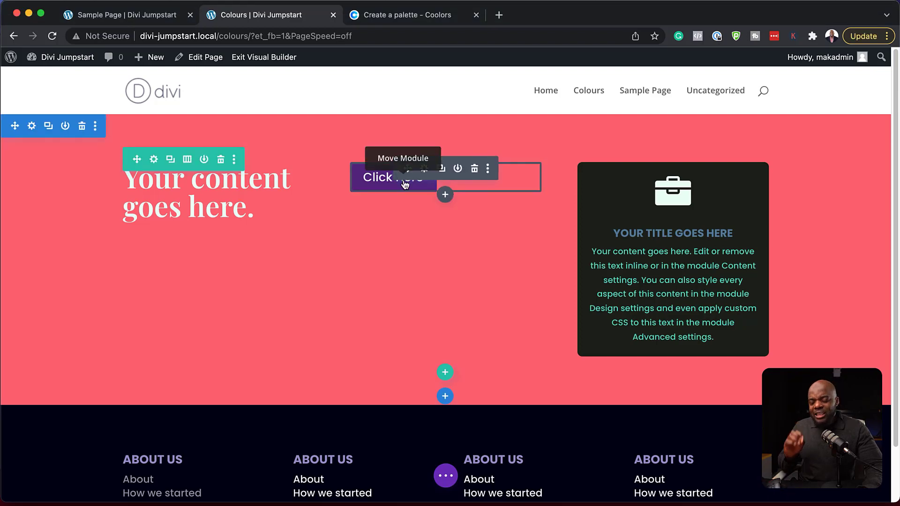
{"action": "mouse_move", "coordinate": [141, 386]}
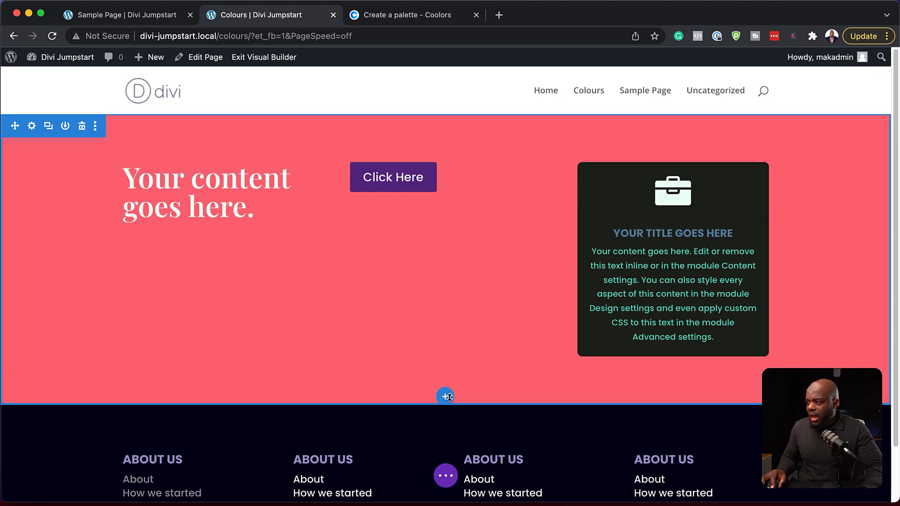
Add a Regular section below the pink section containing a Button module.
{"action": "left_click", "coordinate": [445, 396]}
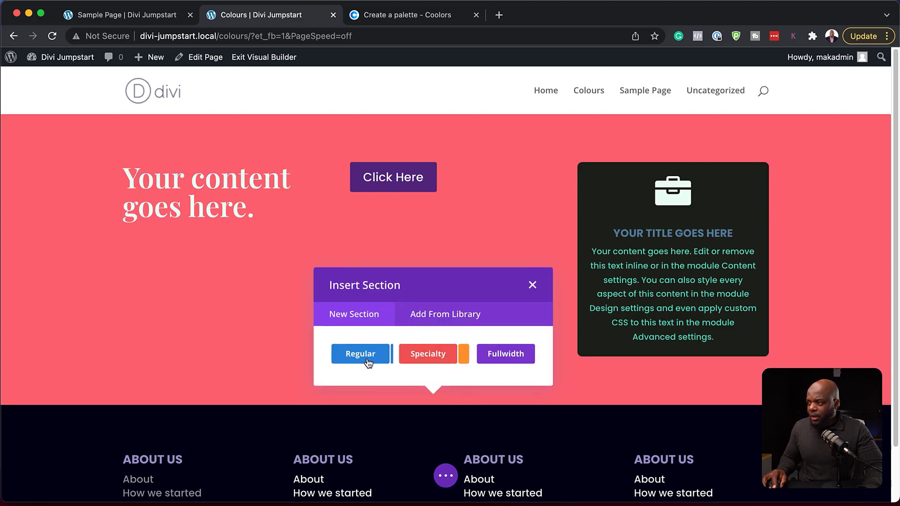
{"action": "left_click", "coordinate": [360, 354]}
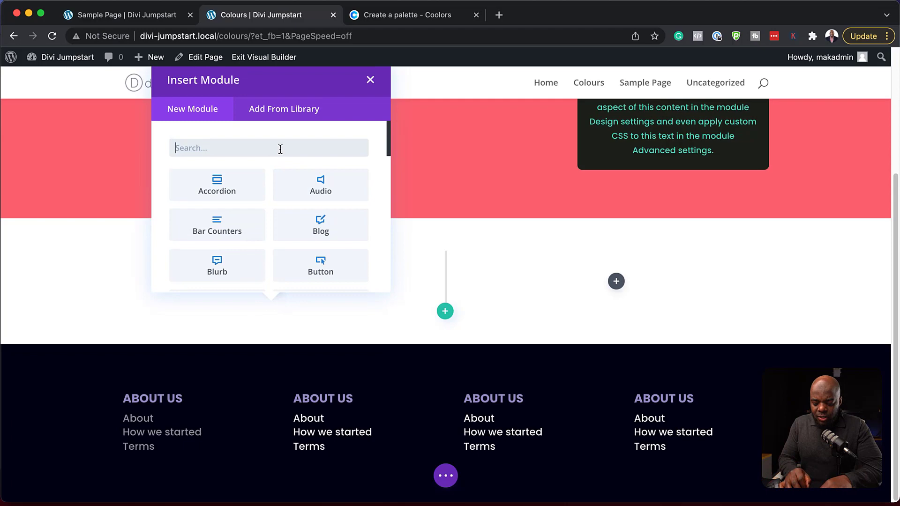
{"action": "type", "text": "butt"}
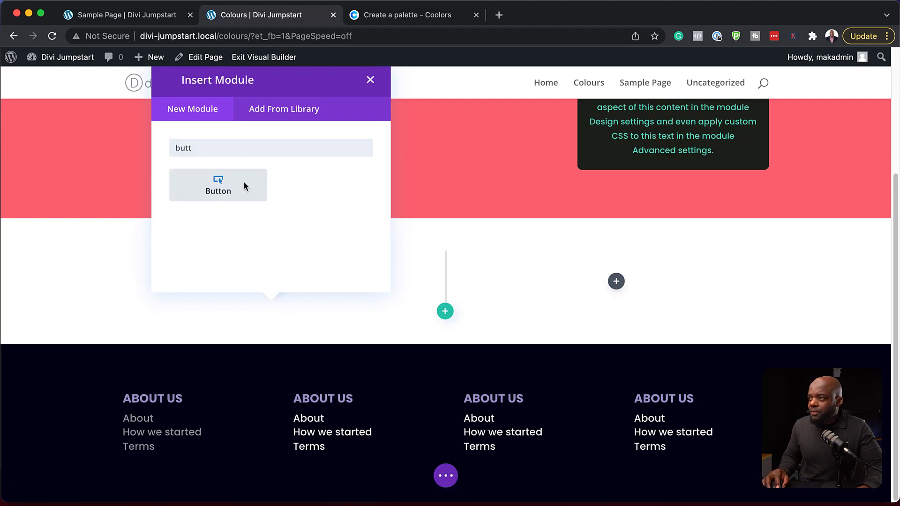
{"action": "left_click", "coordinate": [218, 185]}
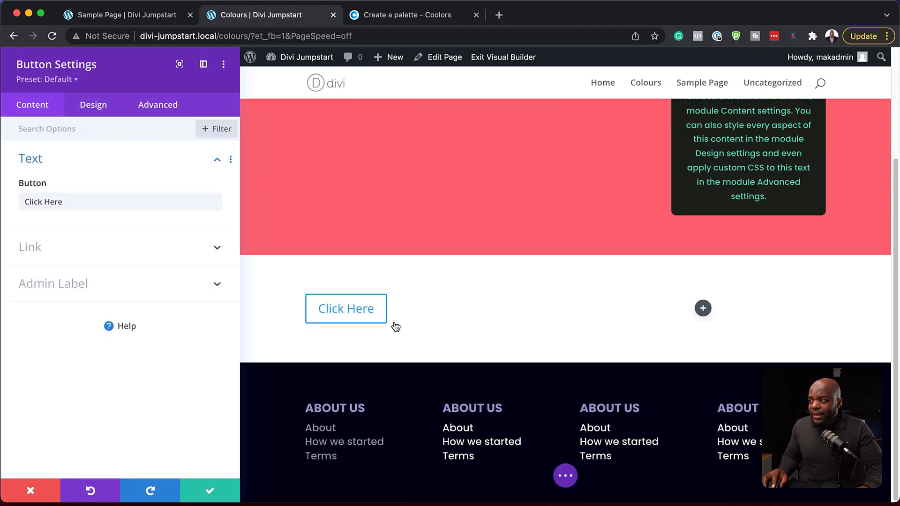
{"action": "mouse_move", "coordinate": [399, 319]}
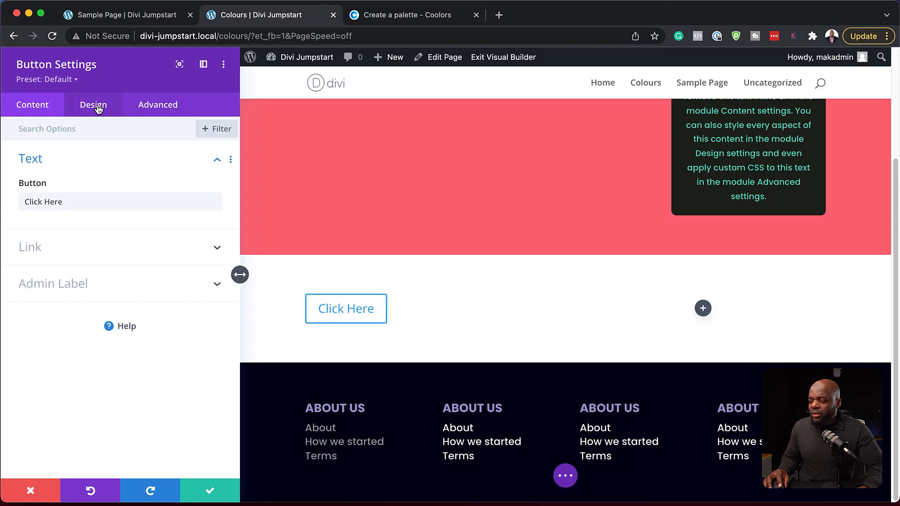
Turn on custom styles in the button's Design > Button options.
{"action": "left_click", "coordinate": [93, 104]}
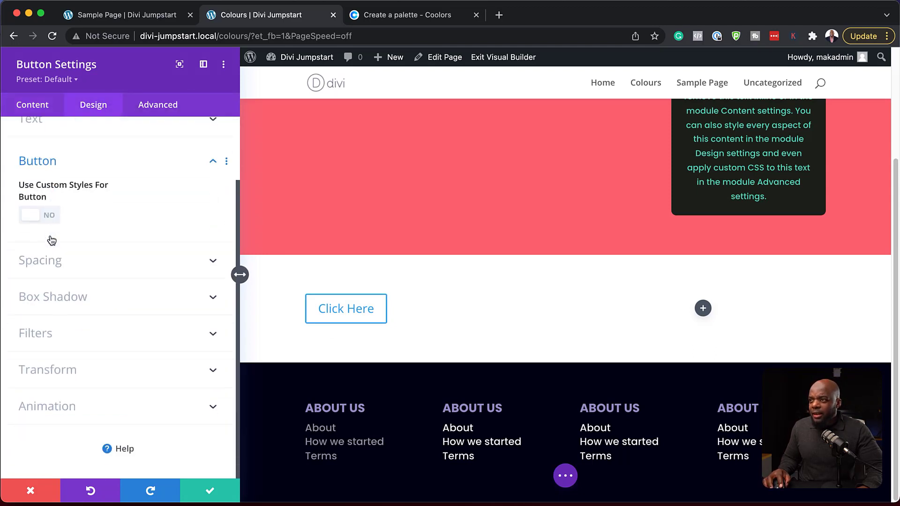
{"action": "left_click", "coordinate": [39, 214]}
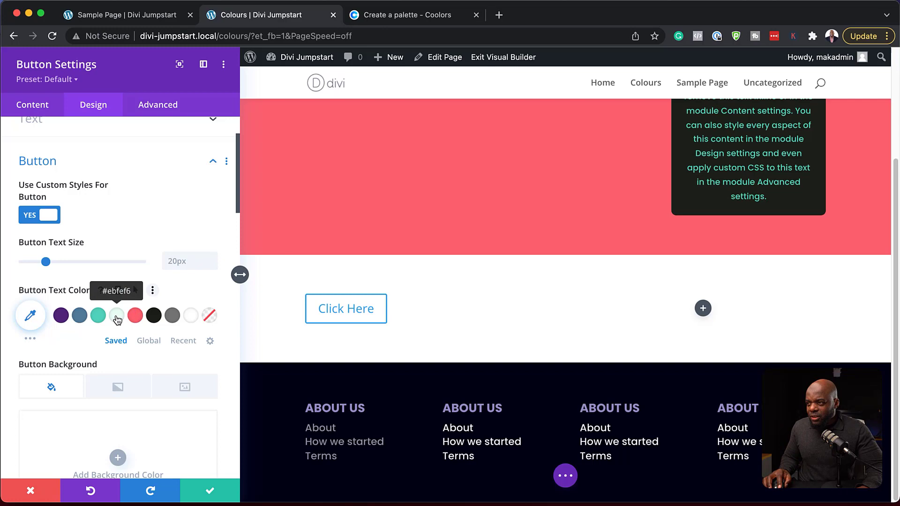
{"action": "scroll", "scroll_direction": "down", "scroll_amount": 3}
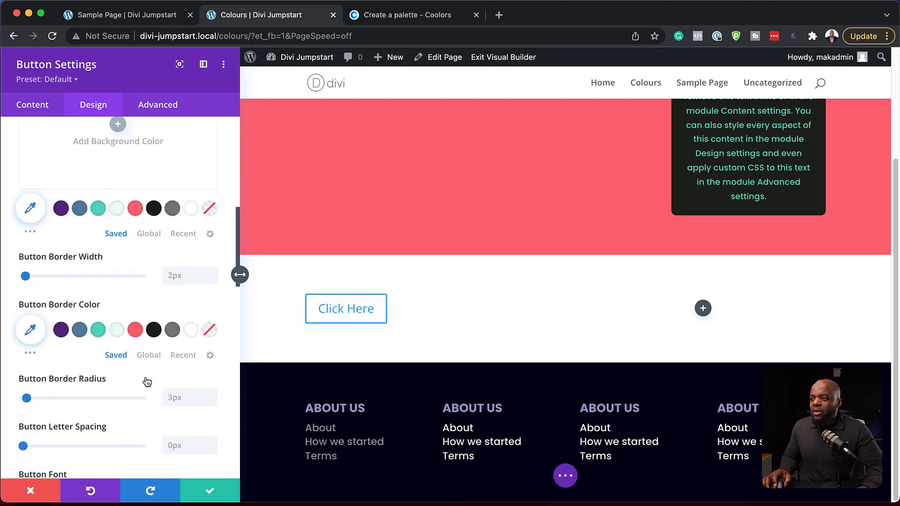
{"action": "scroll", "scroll_direction": "down", "scroll_amount": 3}
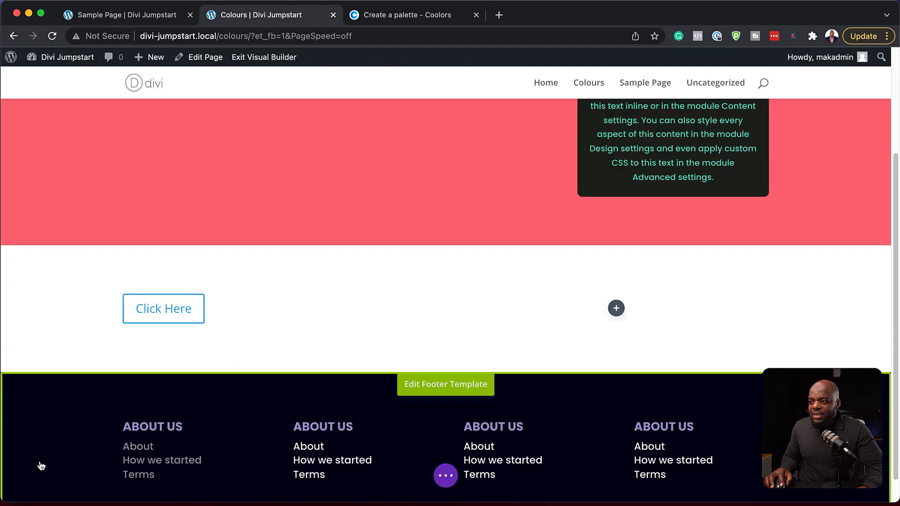
{"action": "mouse_move", "coordinate": [289, 264]}
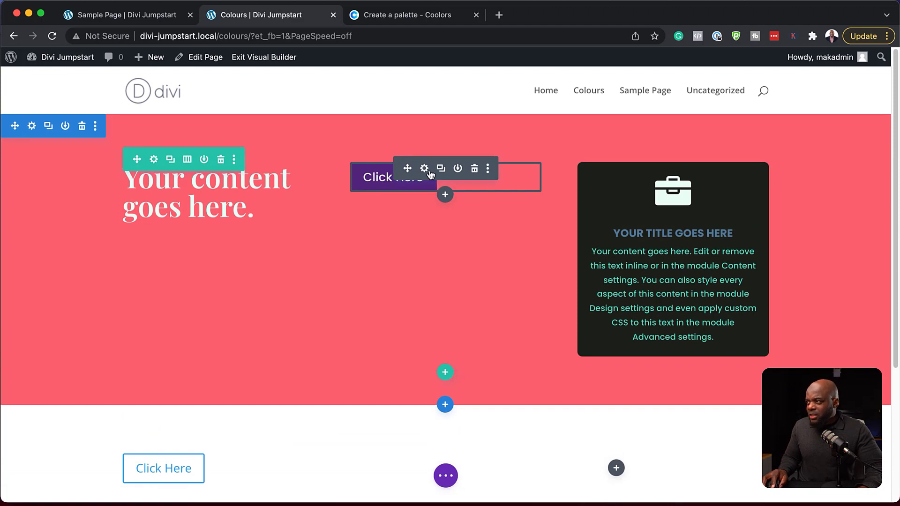
{"action": "mouse_move", "coordinate": [424, 168]}
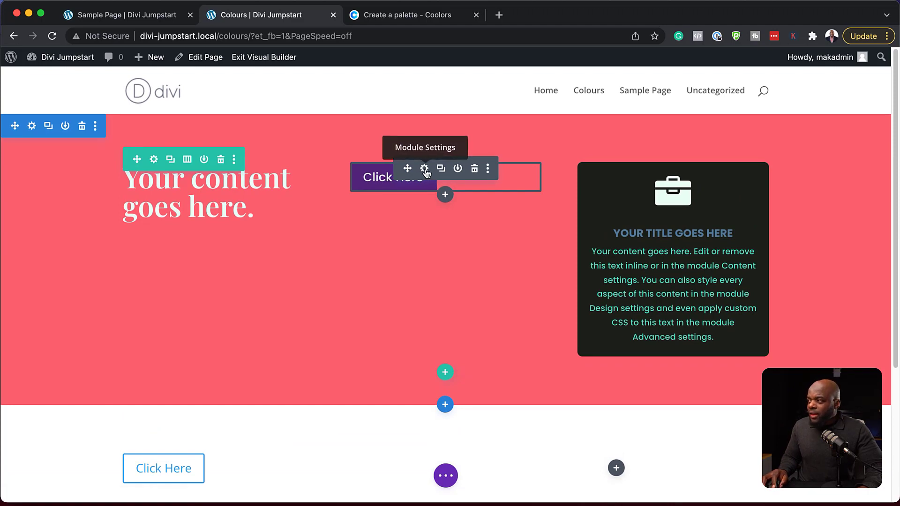
Save the purple button's styles as preset 'Solid Button' and assign it as default.
{"action": "left_click", "coordinate": [424, 169]}
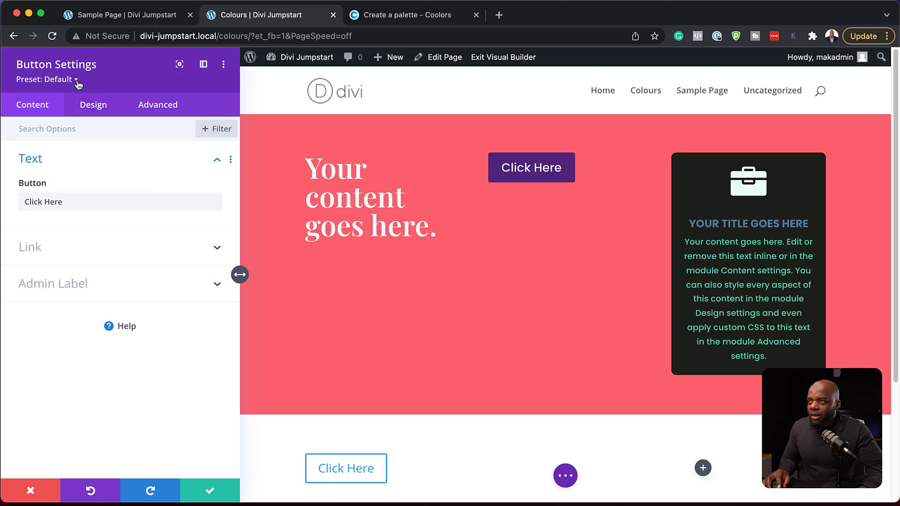
{"action": "left_click", "coordinate": [61, 80]}
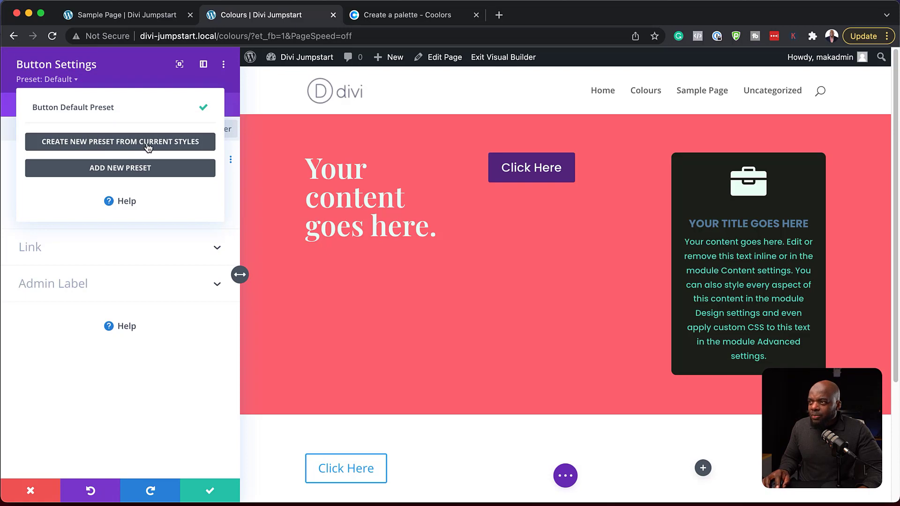
{"action": "left_click", "coordinate": [119, 141]}
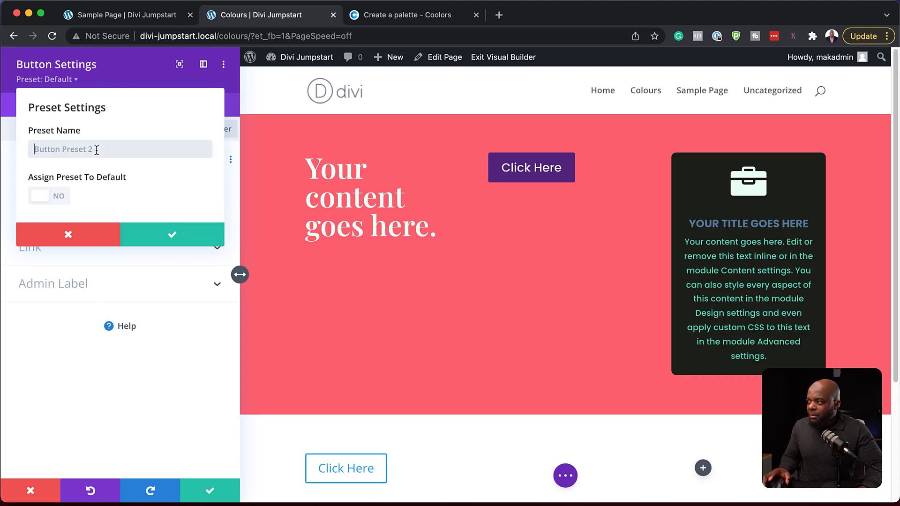
{"action": "type", "text": "s"}
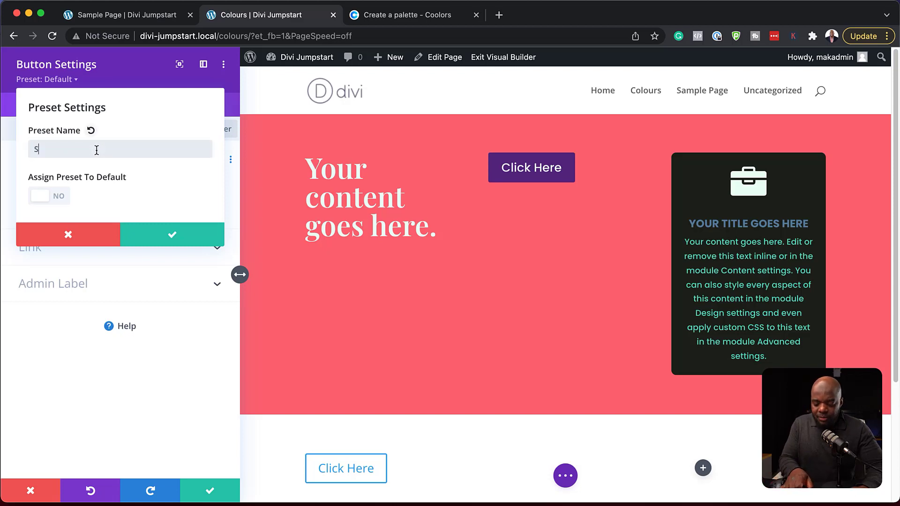
{"action": "type", "text": "olid Button"}
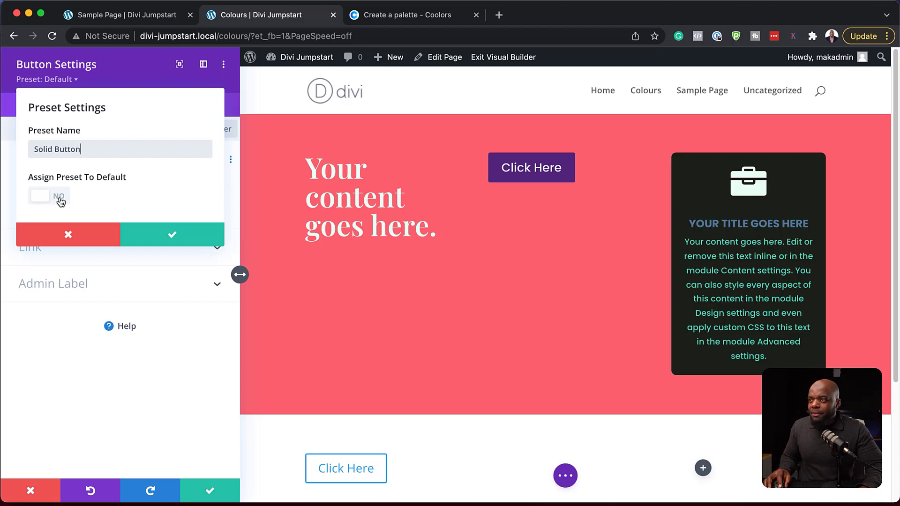
{"action": "left_click", "coordinate": [49, 196]}
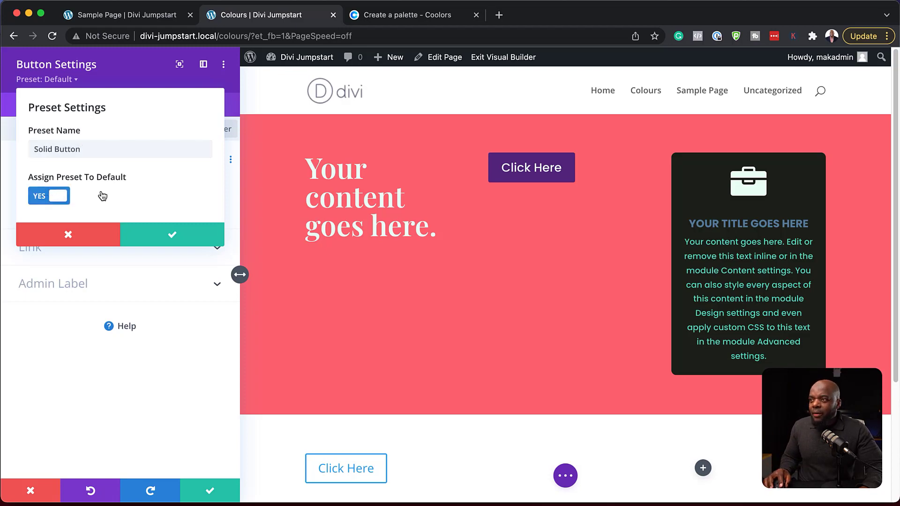
{"action": "mouse_move", "coordinate": [172, 235]}
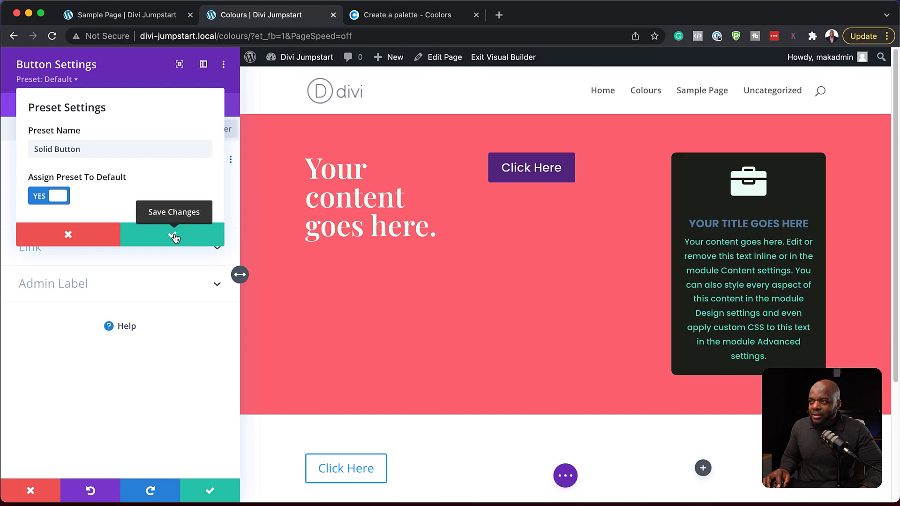
{"action": "left_click", "coordinate": [173, 235]}
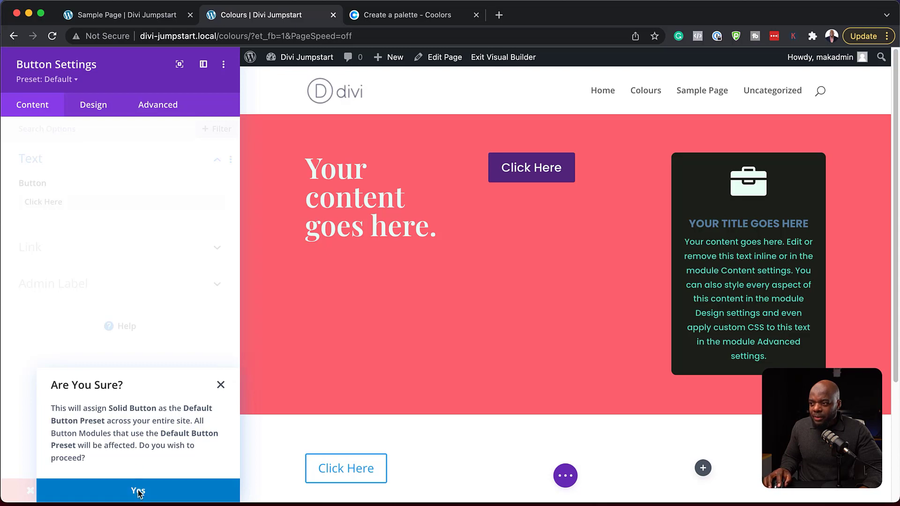
{"action": "left_click", "coordinate": [138, 493]}
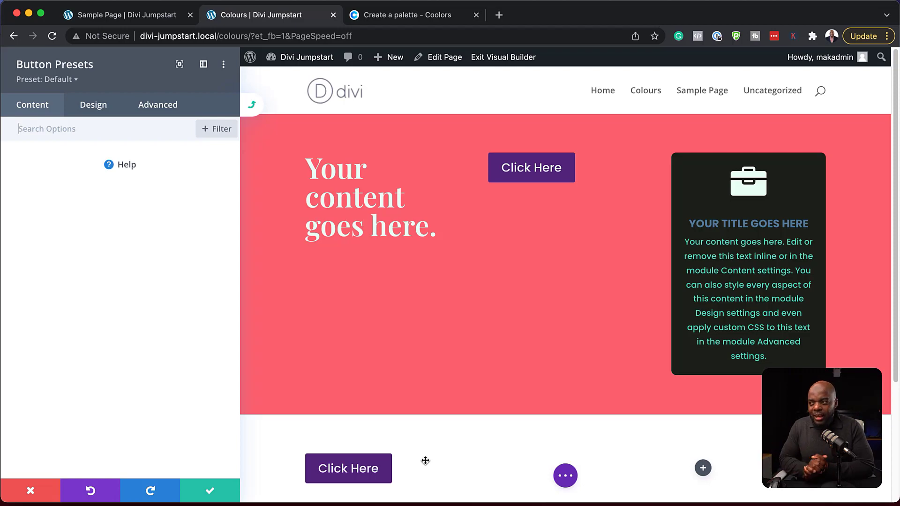
{"action": "mouse_move", "coordinate": [97, 77]}
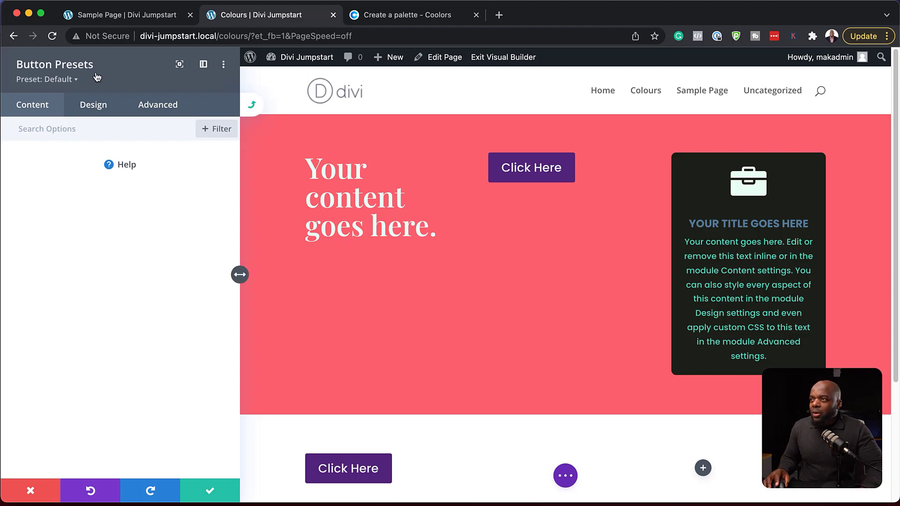
{"action": "mouse_move", "coordinate": [218, 206]}
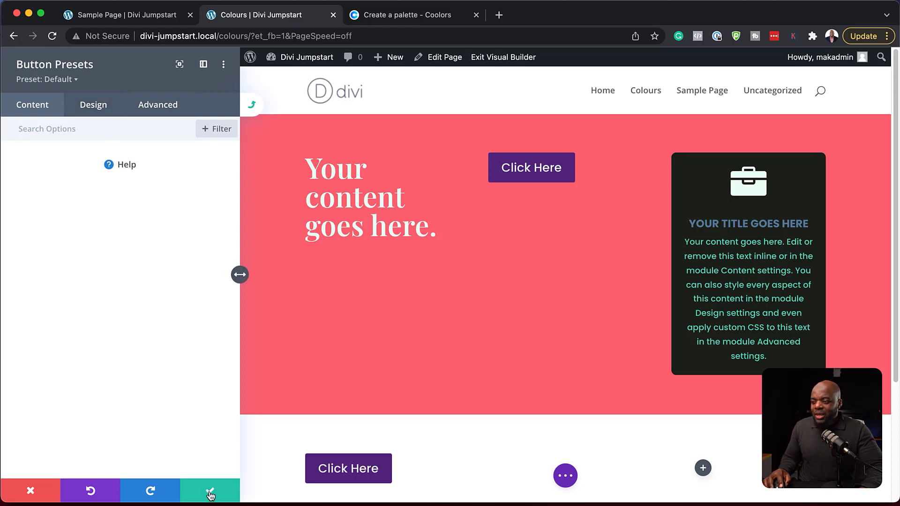
Confirm the Solid Button preset and close the lower button's settings.
{"action": "left_click", "coordinate": [210, 491]}
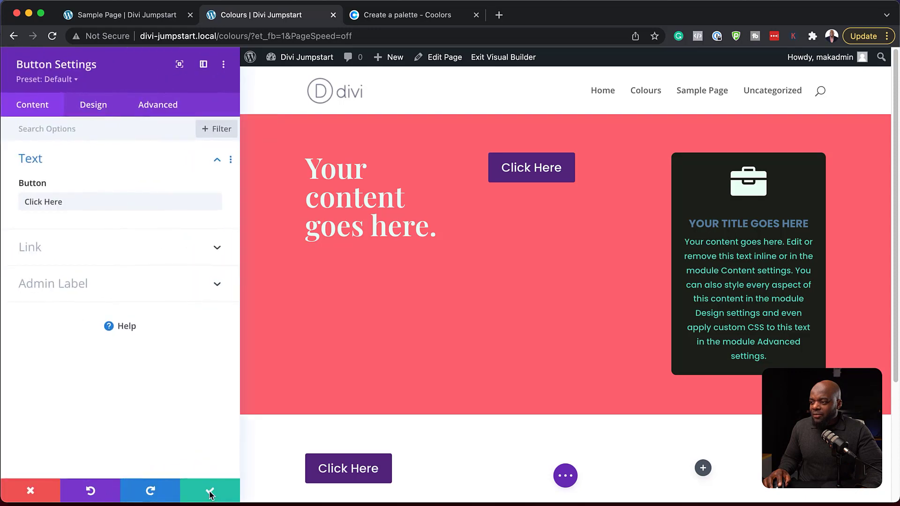
{"action": "left_click", "coordinate": [209, 491]}
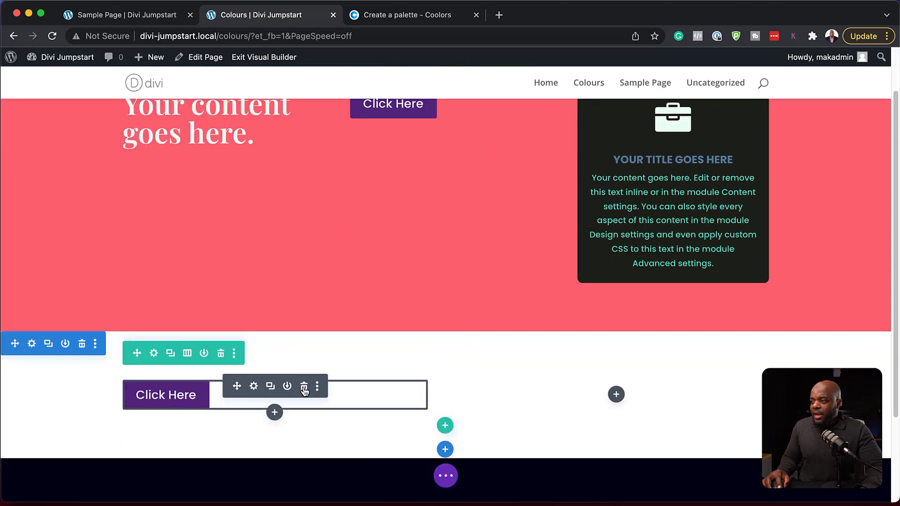
Replace the white section's button with a new Button module in the left column.
{"action": "left_click", "coordinate": [304, 387]}
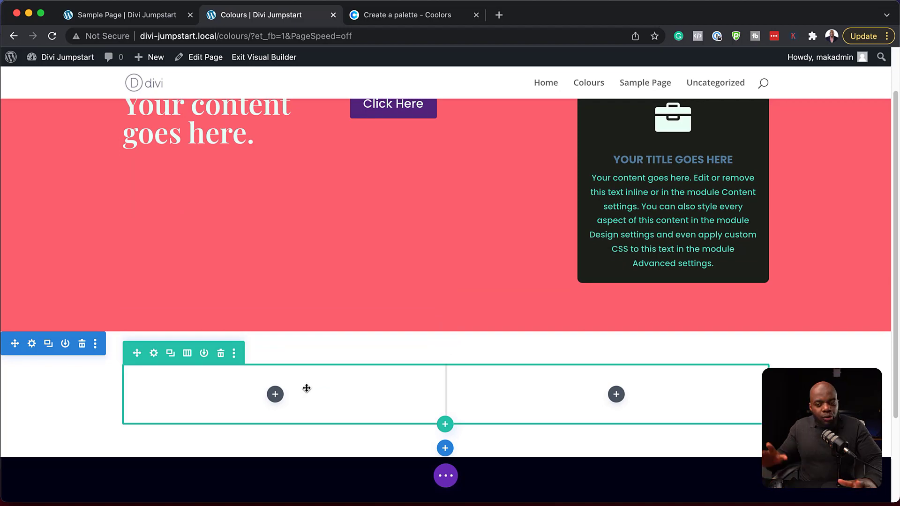
{"action": "left_click", "coordinate": [275, 394]}
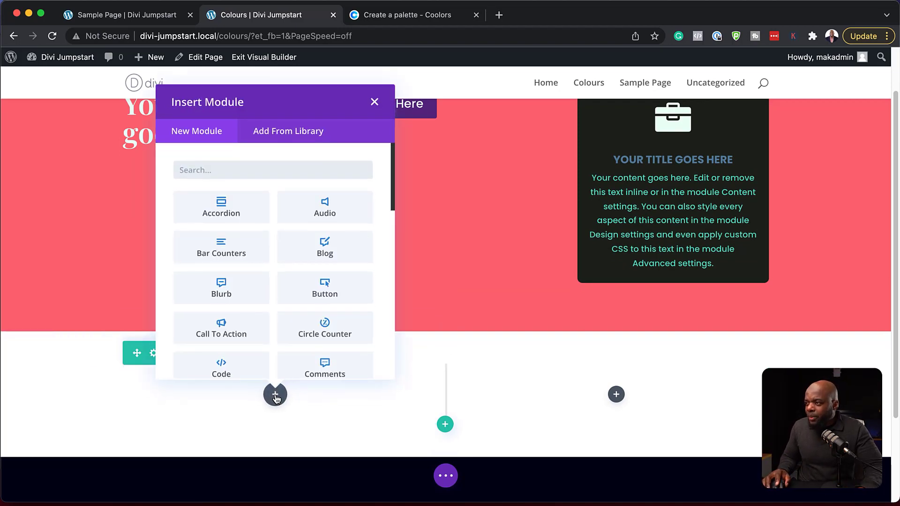
{"action": "type", "text": "butt"}
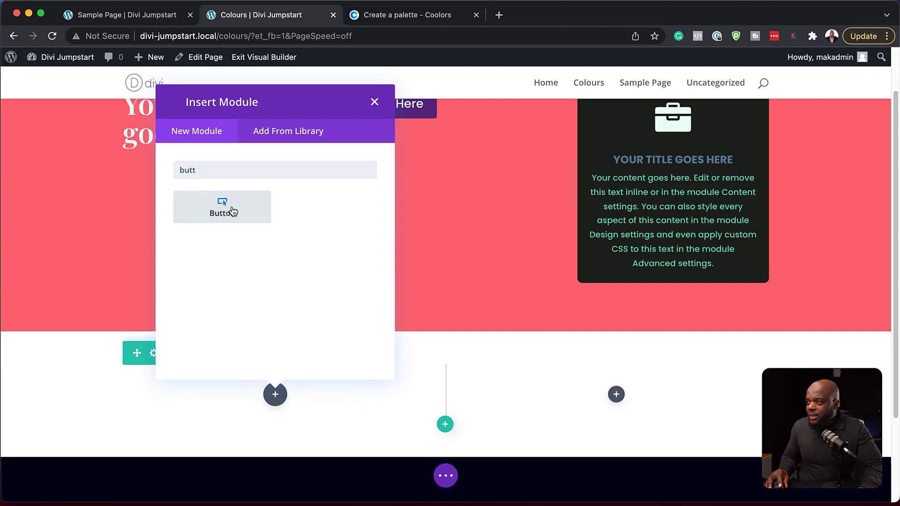
{"action": "left_click", "coordinate": [222, 207]}
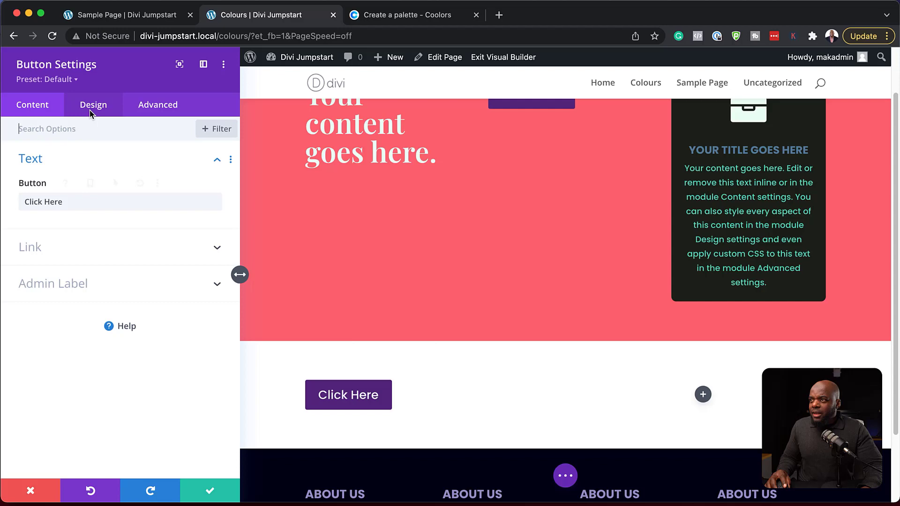
Open the new button's default preset with Edit Preset Style.
{"action": "left_click", "coordinate": [92, 104]}
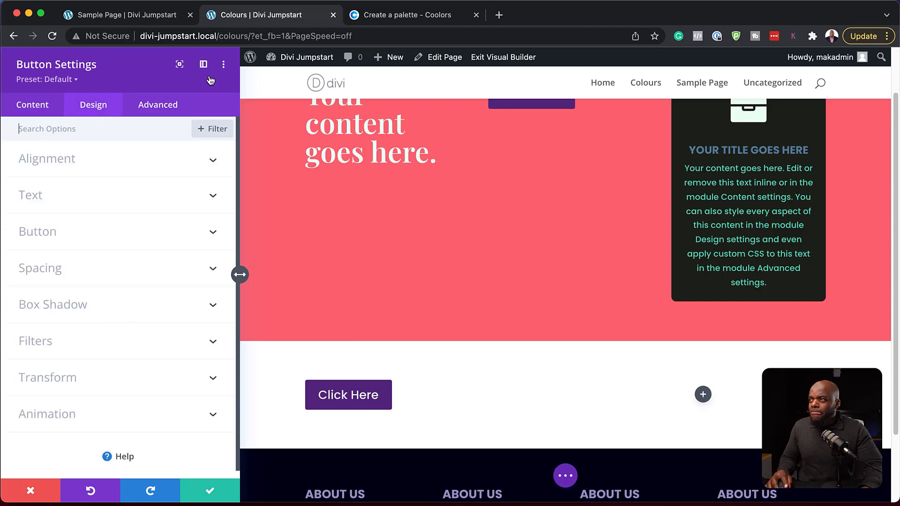
{"action": "left_click", "coordinate": [224, 64]}
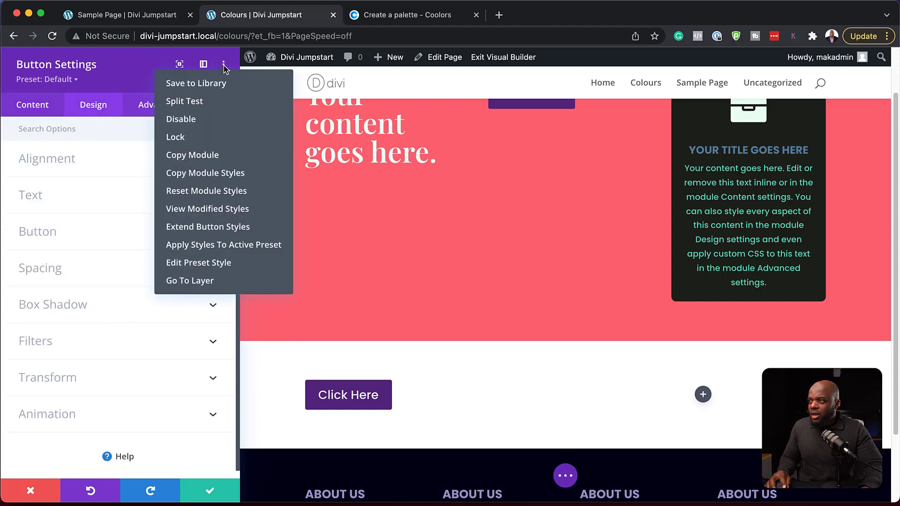
{"action": "mouse_move", "coordinate": [199, 263]}
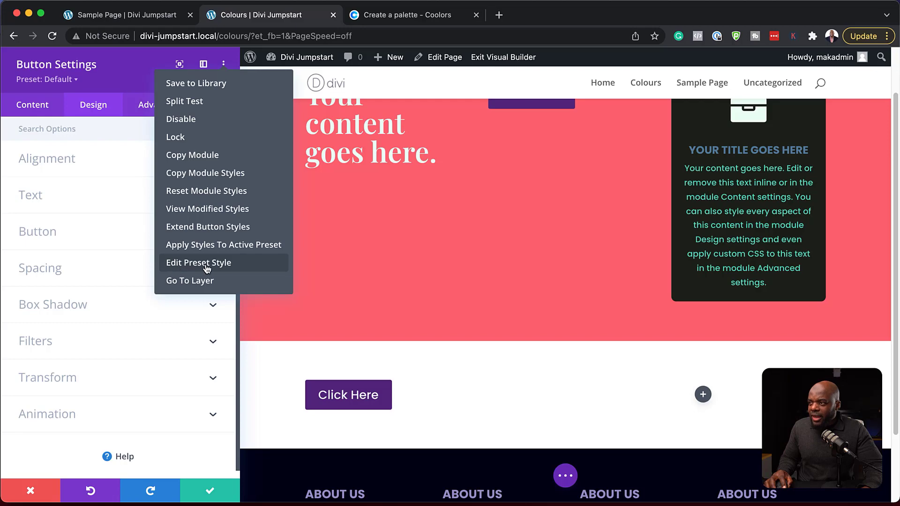
{"action": "left_click", "coordinate": [199, 263]}
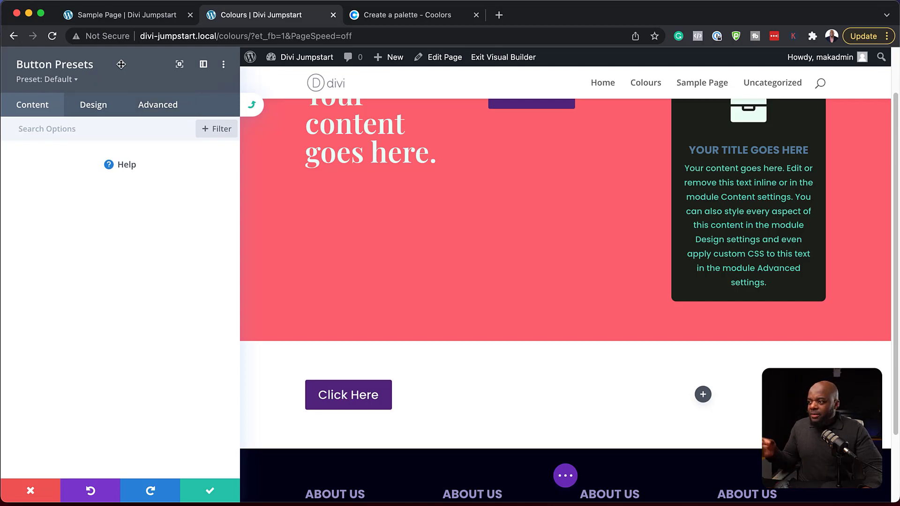
Set the default preset's Button Background to Transparent, giving a purple outline.
{"action": "left_click", "coordinate": [93, 105]}
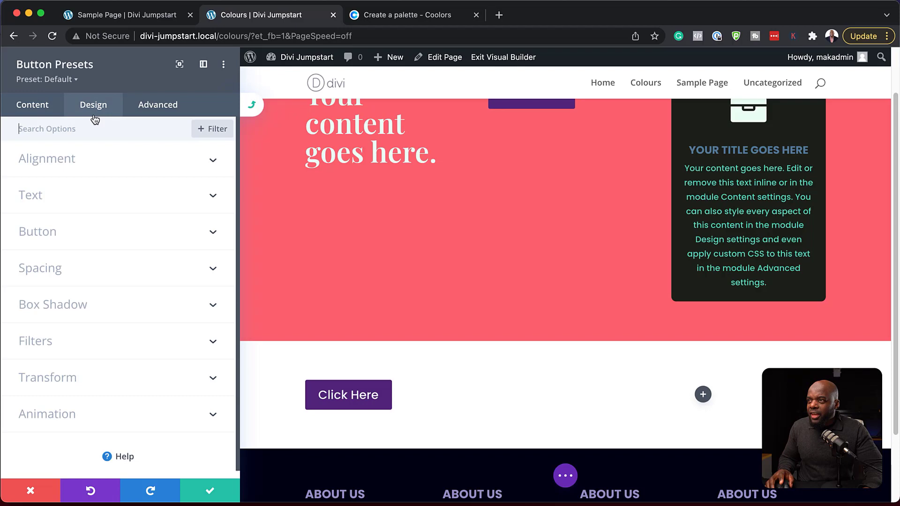
{"action": "left_click", "coordinate": [38, 231]}
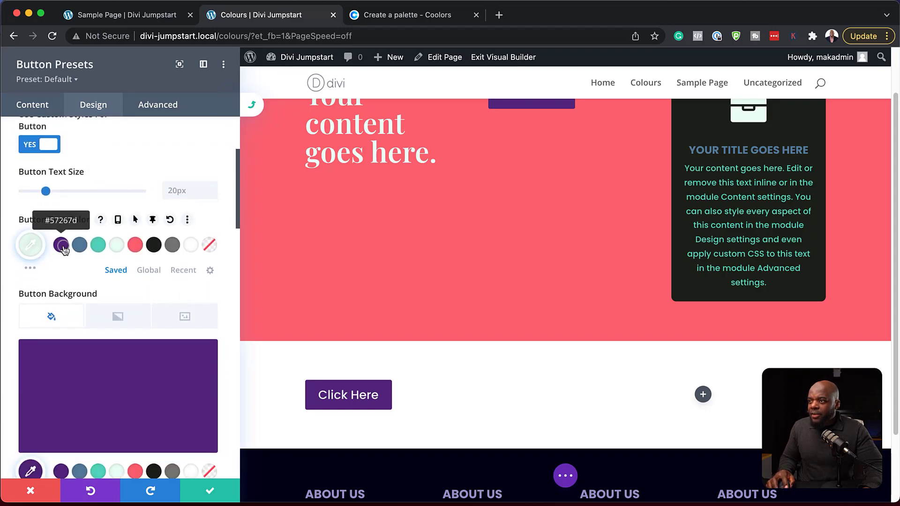
{"action": "scroll", "scroll_direction": "down", "scroll_amount": 3}
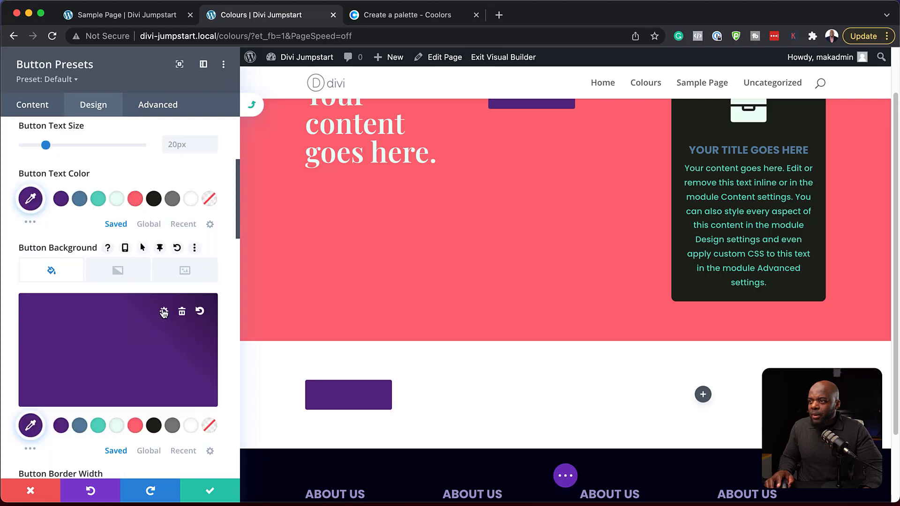
{"action": "left_click", "coordinate": [209, 426]}
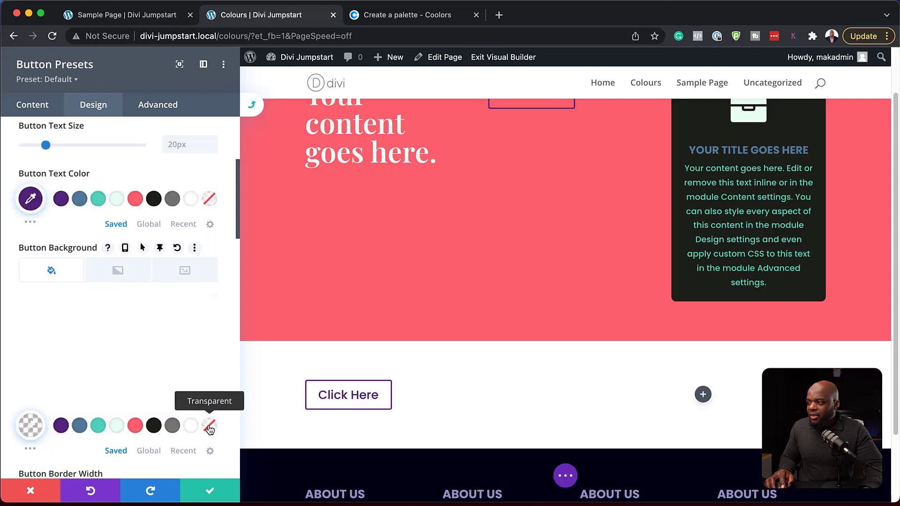
{"action": "left_click", "coordinate": [209, 425]}
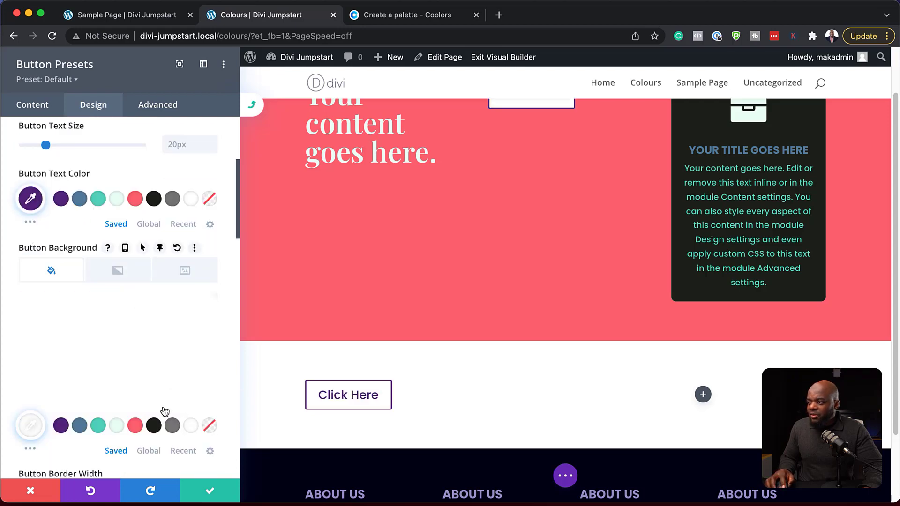
{"action": "scroll", "scroll_direction": "down", "scroll_amount": 3}
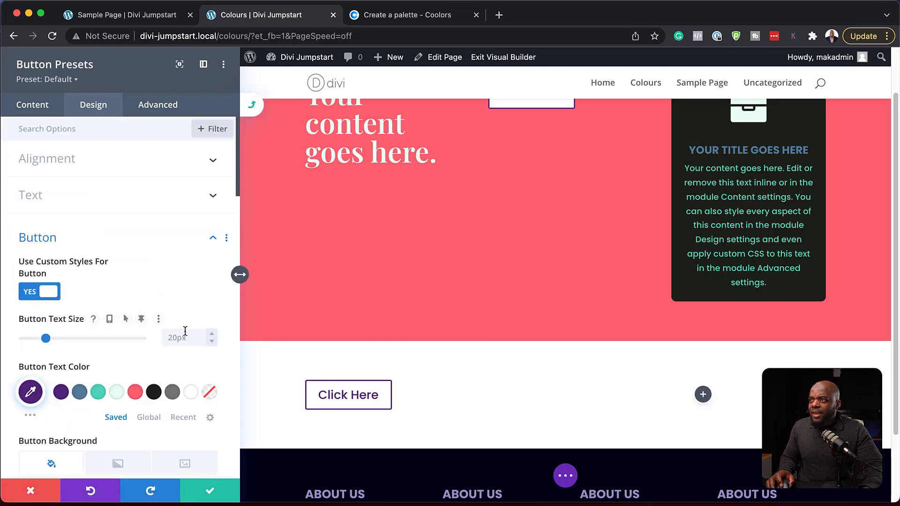
Add a new button preset named 'Button Style 2' and save it.
{"action": "left_click", "coordinate": [58, 79]}
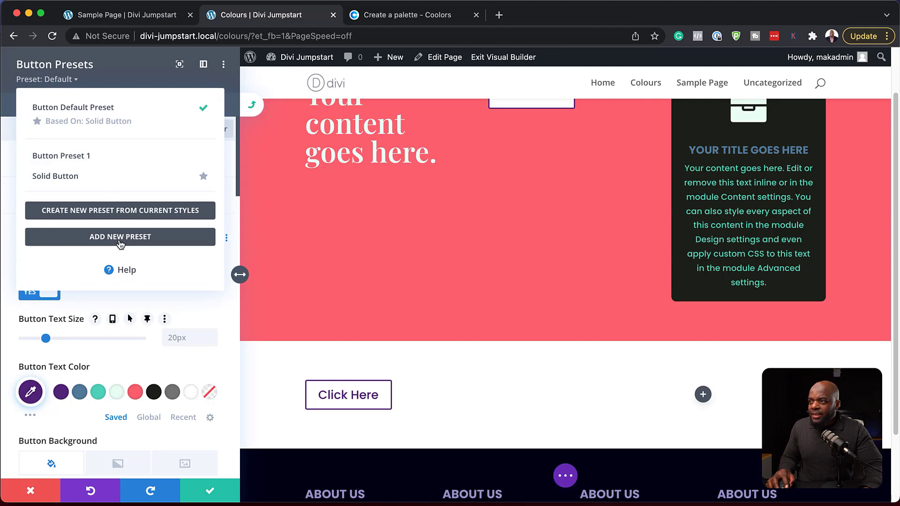
{"action": "mouse_move", "coordinate": [174, 213]}
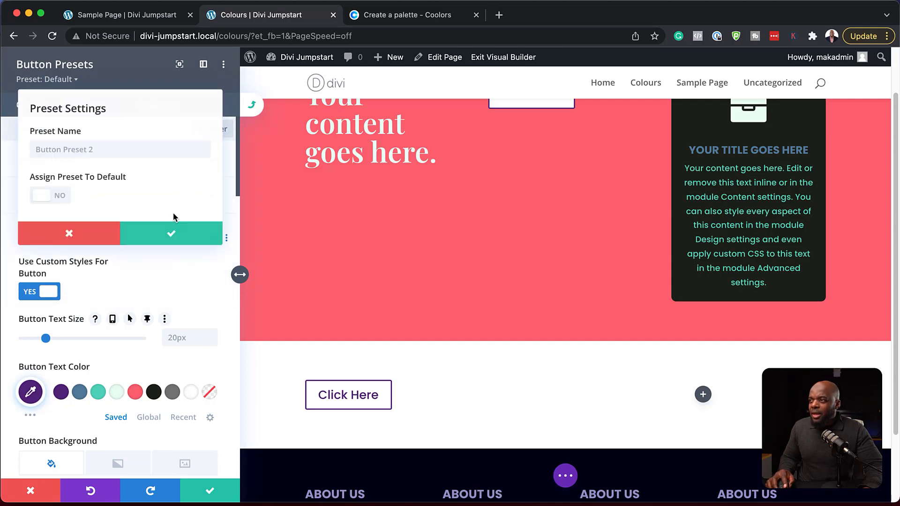
{"action": "left_click", "coordinate": [98, 149]}
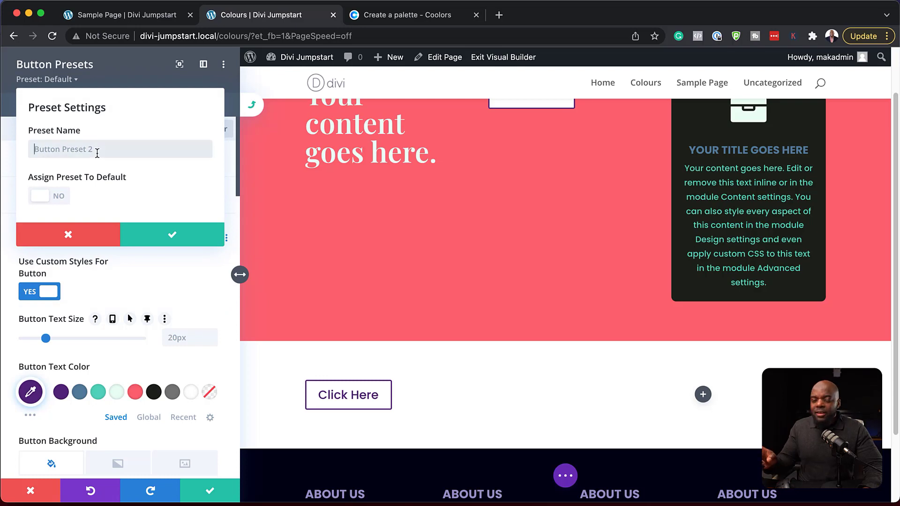
{"action": "type", "text": "Bu"}
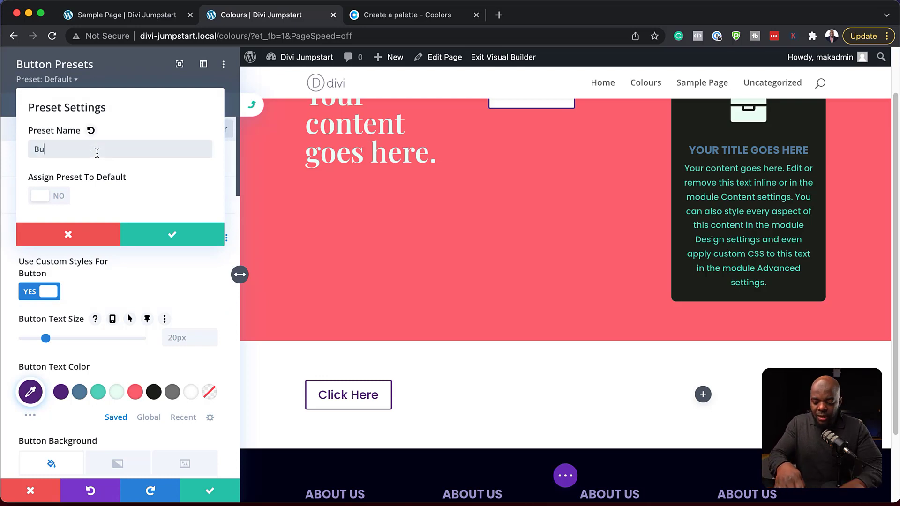
{"action": "type", "text": "tton Style 2"}
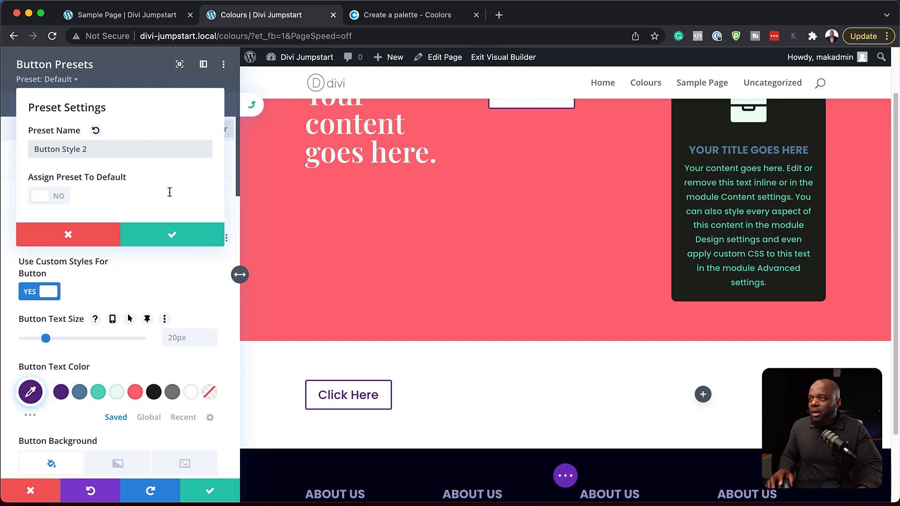
{"action": "mouse_move", "coordinate": [171, 235]}
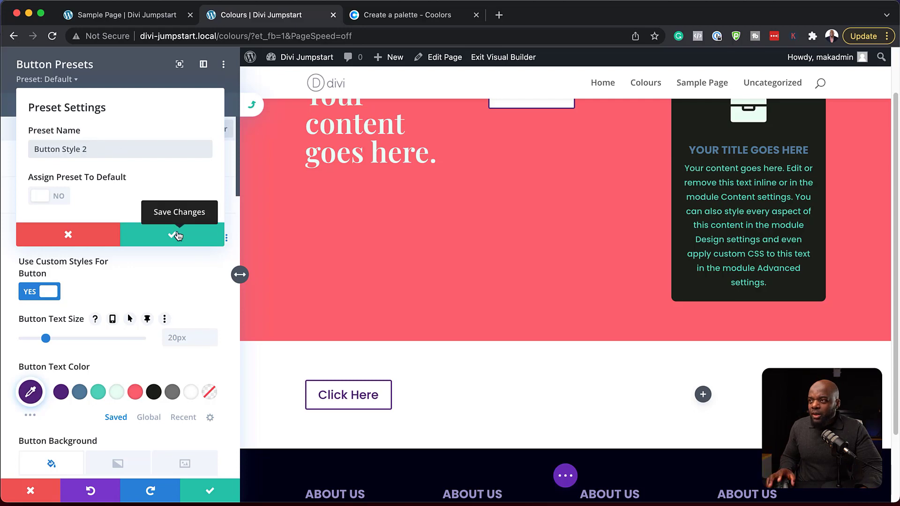
{"action": "mouse_move", "coordinate": [62, 202]}
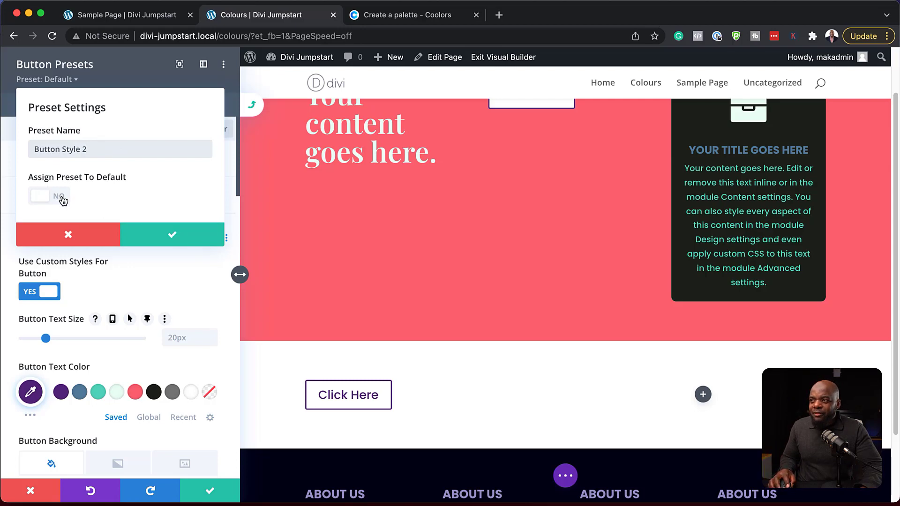
{"action": "mouse_move", "coordinate": [129, 186]}
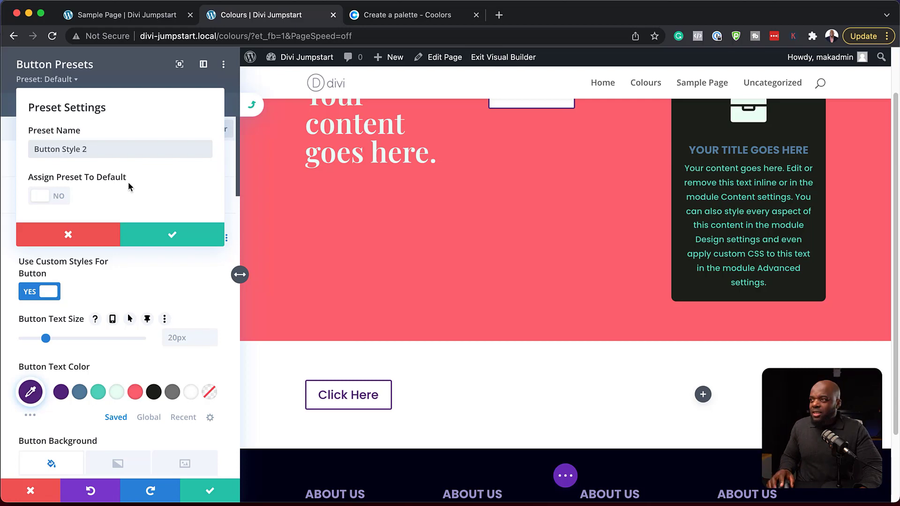
{"action": "mouse_move", "coordinate": [172, 235]}
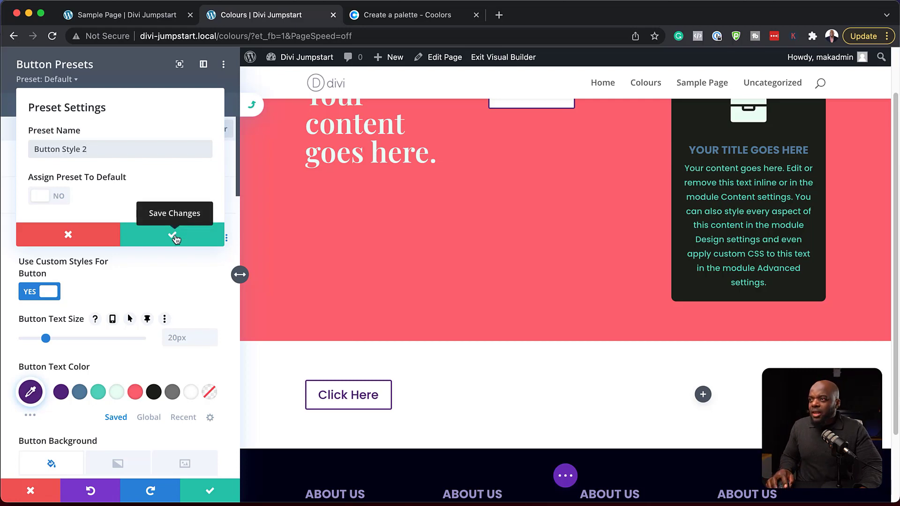
{"action": "left_click", "coordinate": [175, 235]}
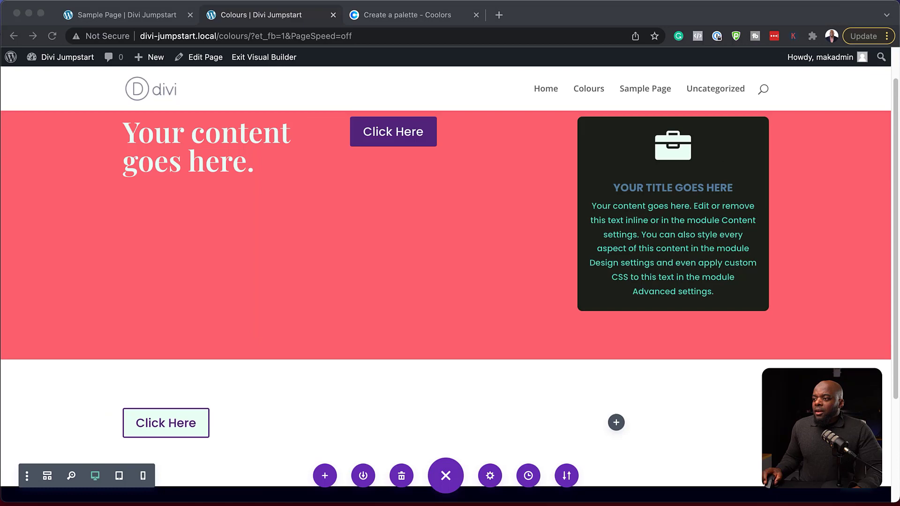
{"action": "scroll", "scroll_direction": "down", "scroll_amount": 3}
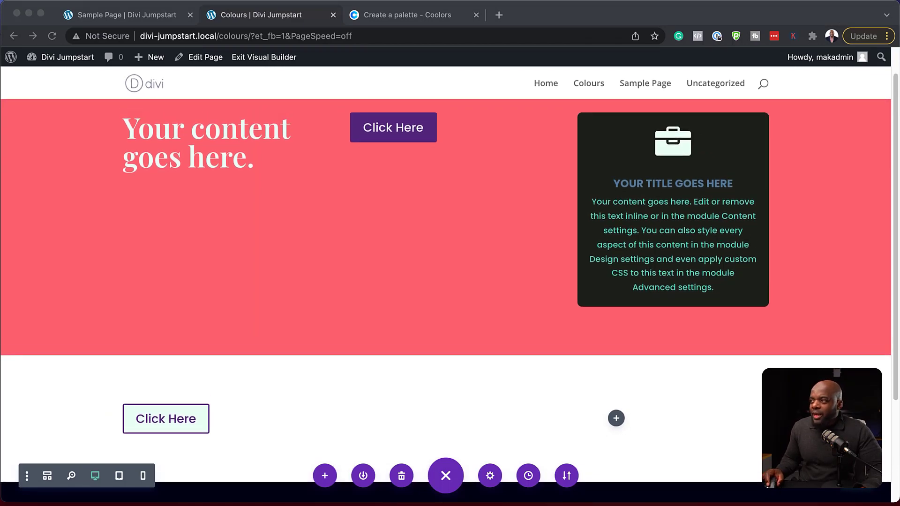
{"action": "scroll", "scroll_direction": "down", "scroll_amount": 3}
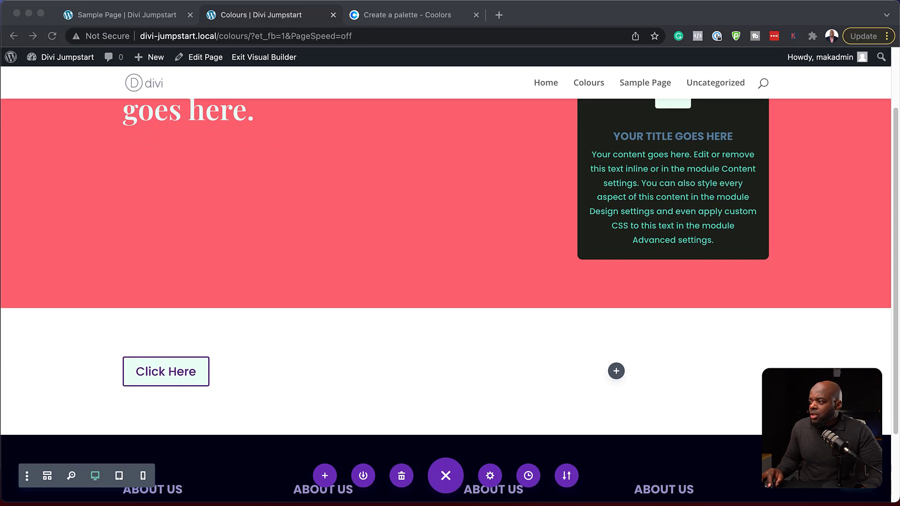
{"action": "mouse_move", "coordinate": [616, 371]}
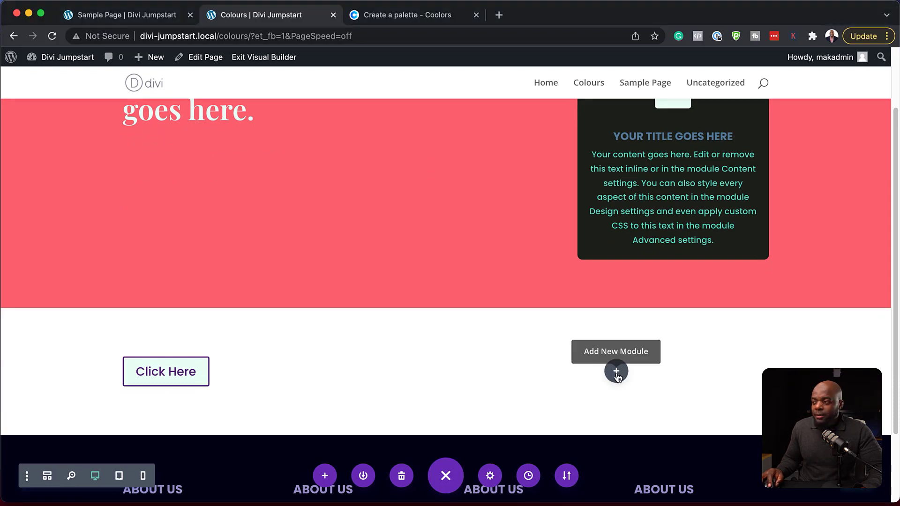
Insert a second Button module in the lower row using the Button New Style preset.
{"action": "left_click", "coordinate": [616, 370]}
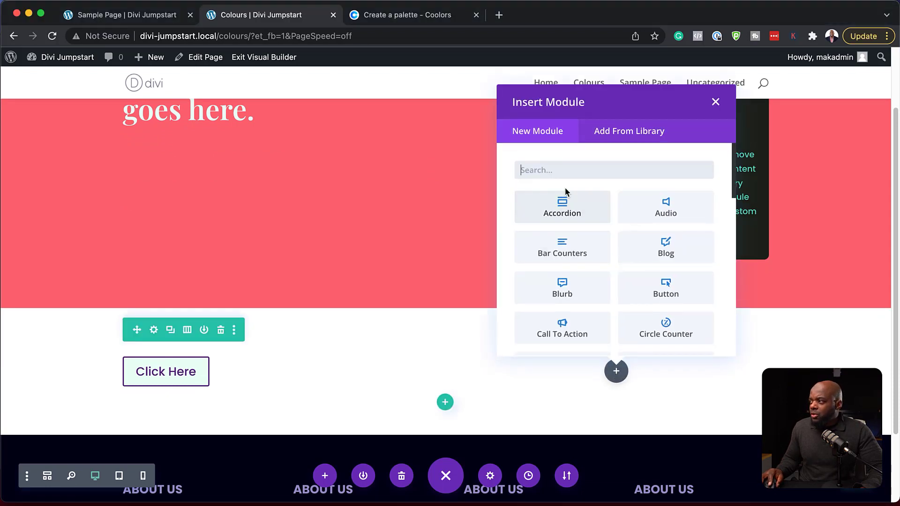
{"action": "type", "text": "butt"}
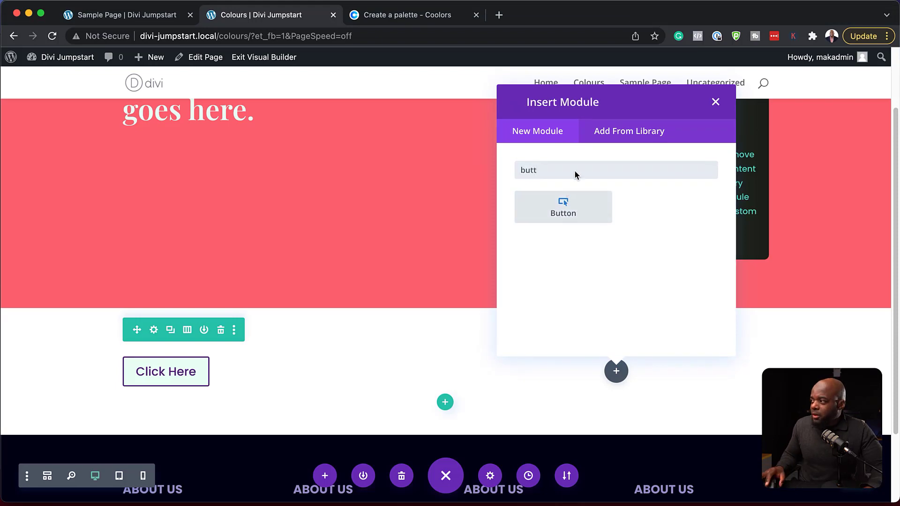
{"action": "left_click", "coordinate": [563, 206]}
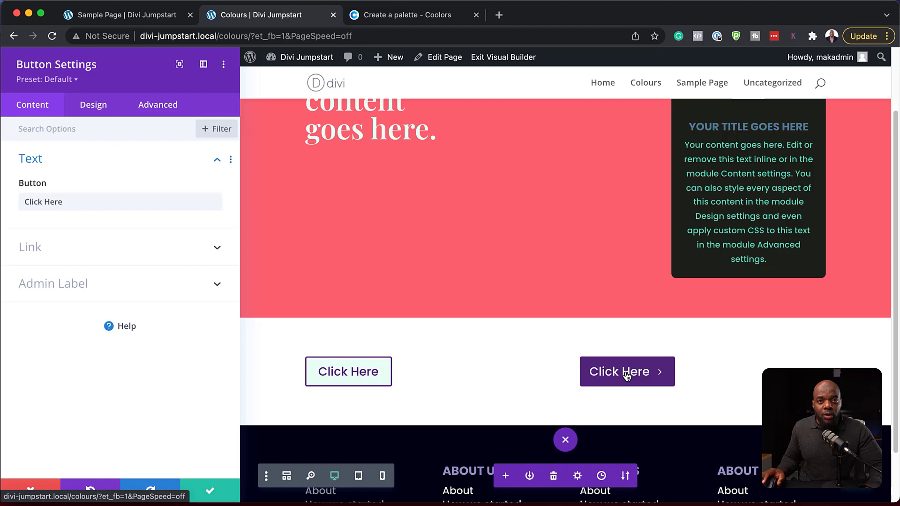
{"action": "mouse_move", "coordinate": [599, 365]}
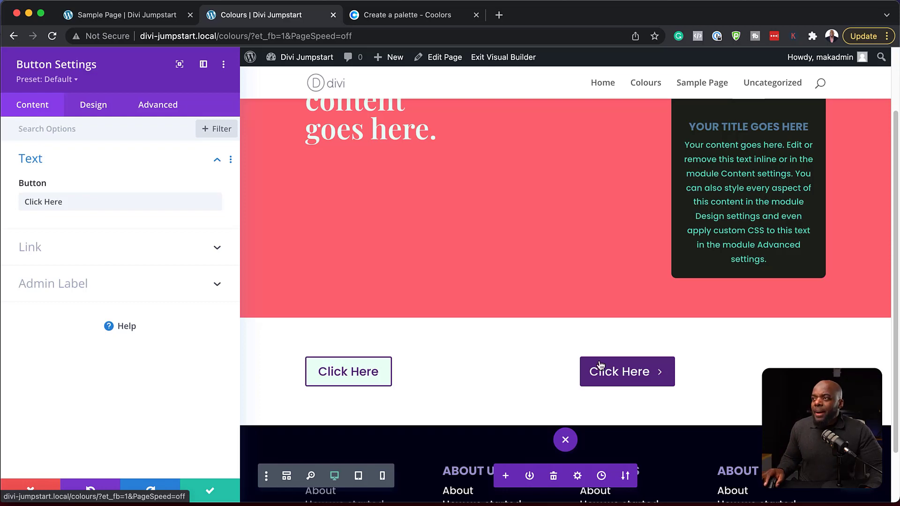
{"action": "left_click", "coordinate": [55, 79]}
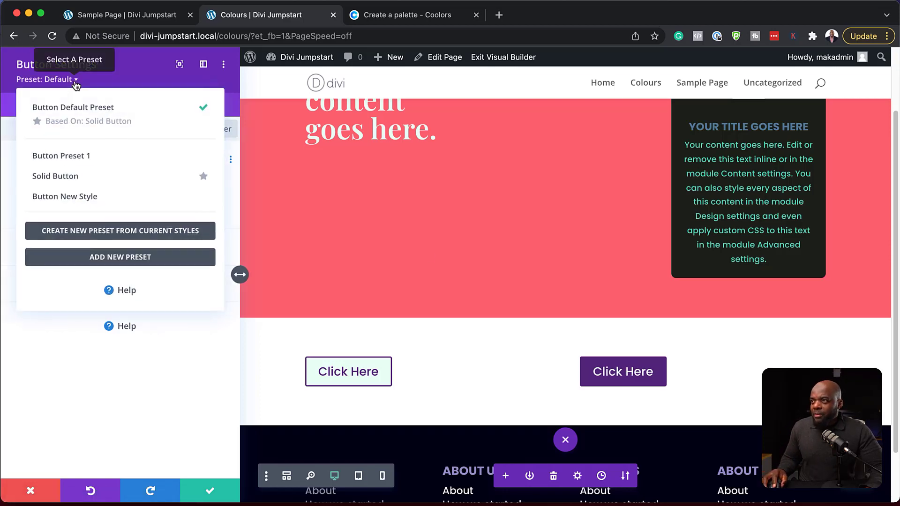
{"action": "mouse_move", "coordinate": [358, 367]}
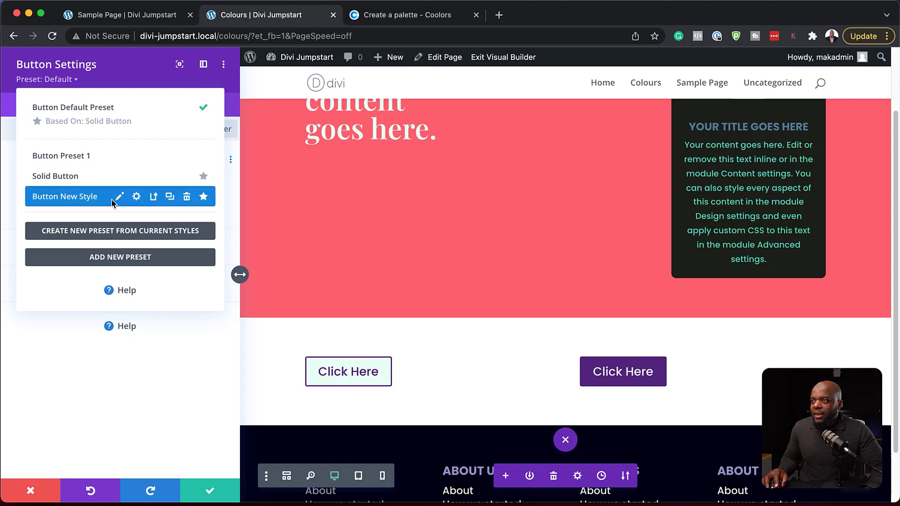
{"action": "left_click", "coordinate": [65, 196]}
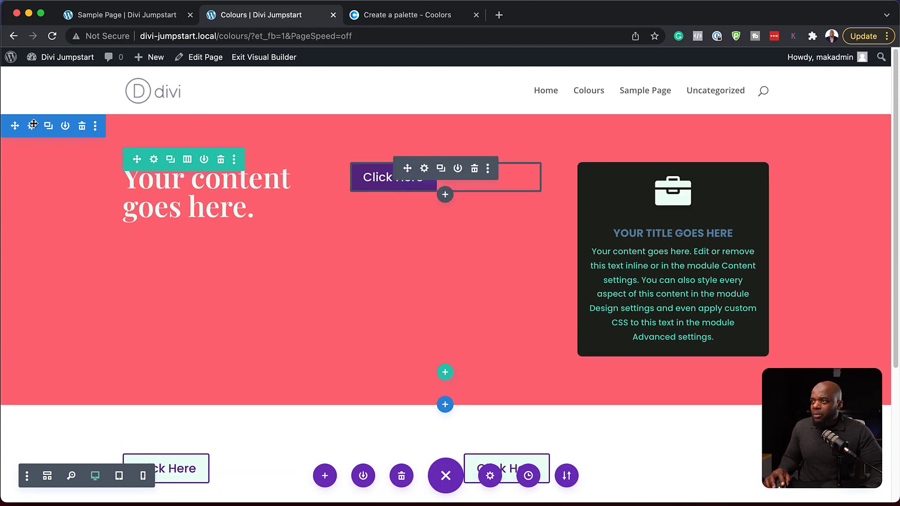
Give the pink top section 80px top and bottom padding.
{"action": "left_click", "coordinate": [33, 125]}
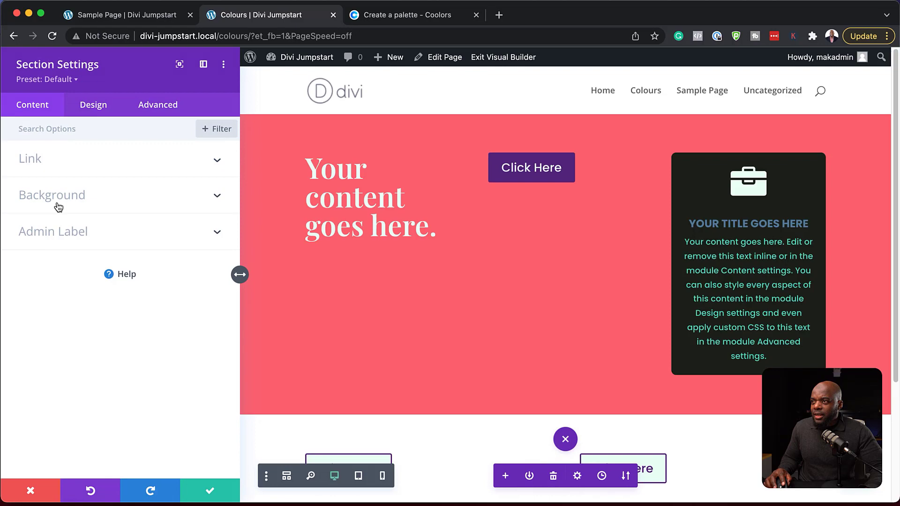
{"action": "left_click", "coordinate": [93, 105]}
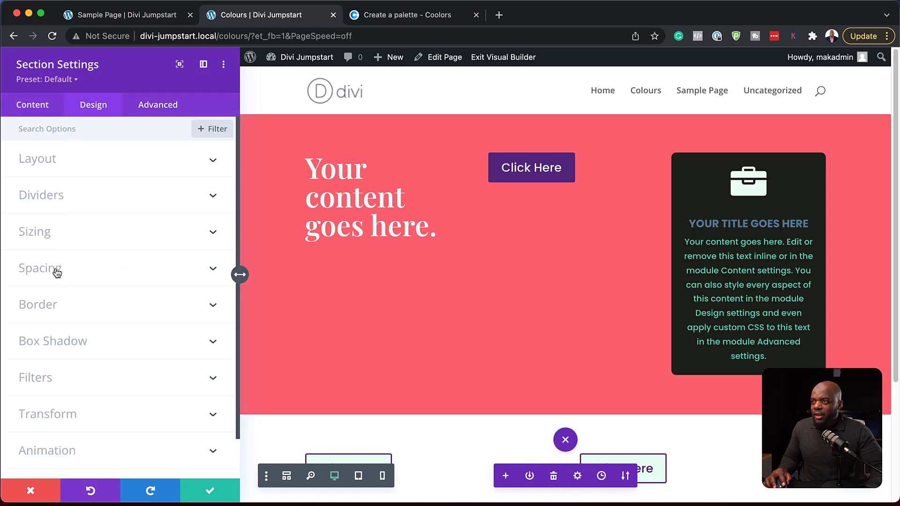
{"action": "left_click", "coordinate": [40, 268]}
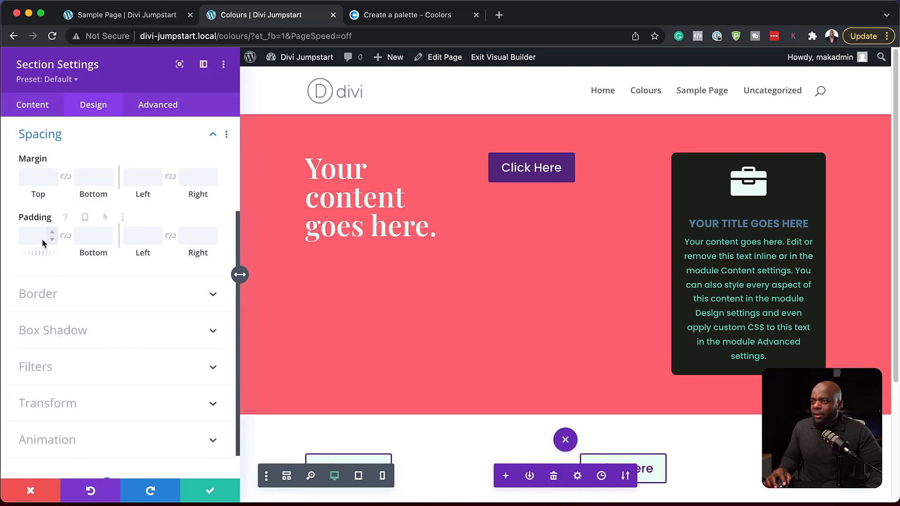
{"action": "left_click", "coordinate": [33, 236]}
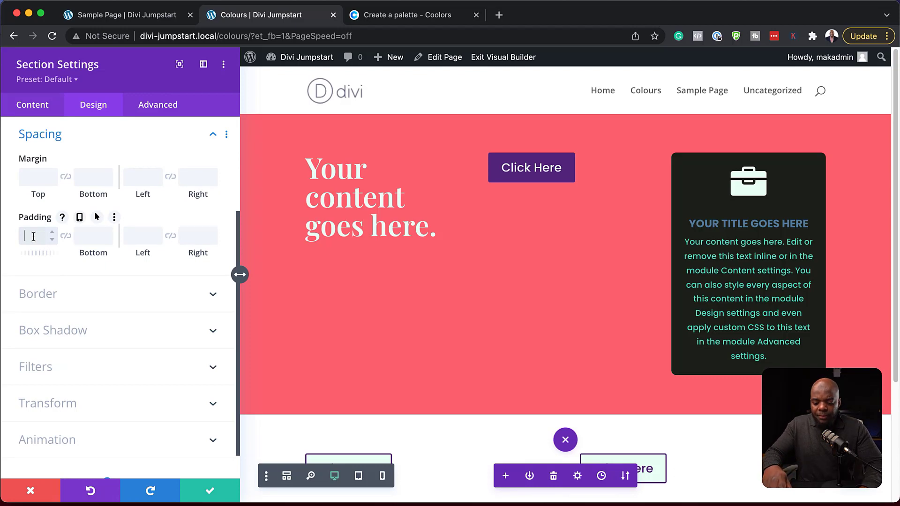
{"action": "type", "text": "80px"}
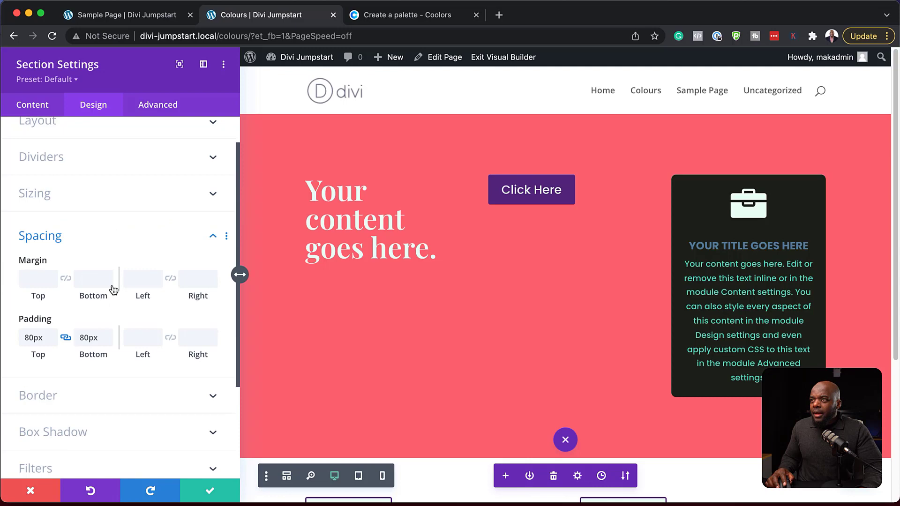
Save the section's styles as a new preset named '80 px padding'.
{"action": "left_click", "coordinate": [45, 79]}
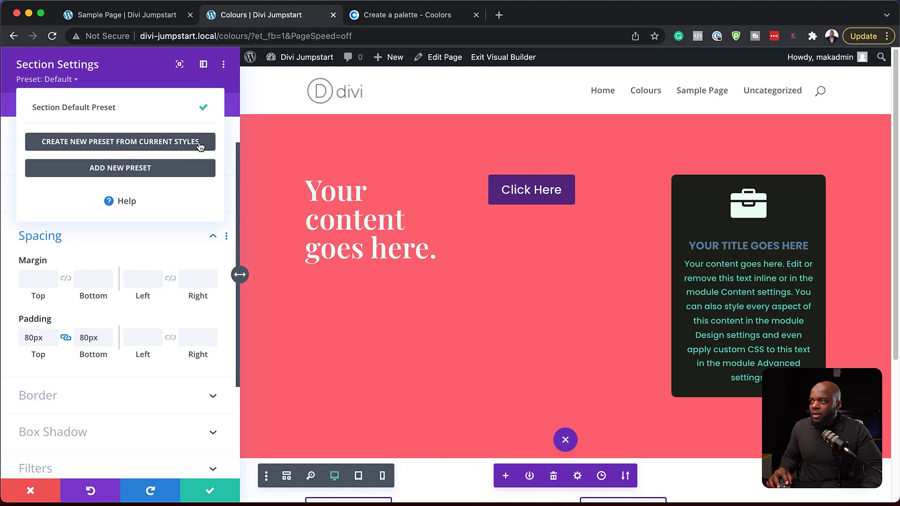
{"action": "left_click", "coordinate": [119, 141]}
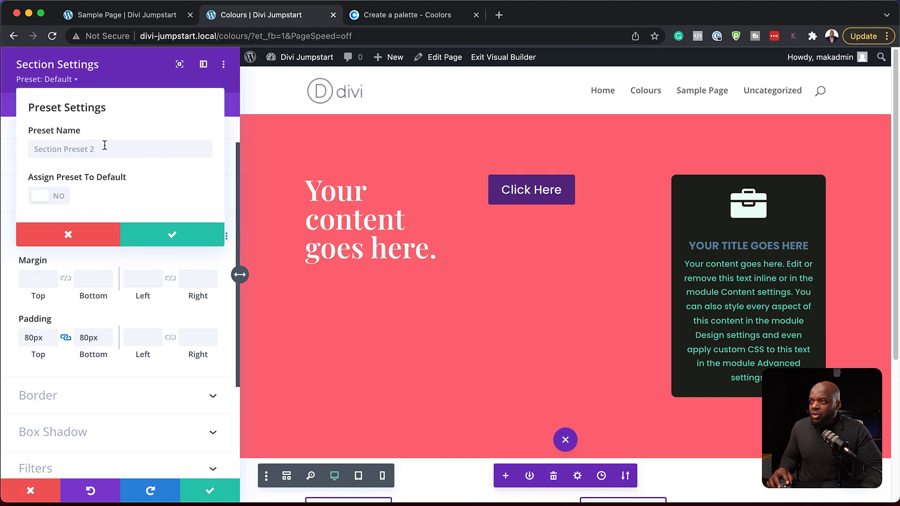
{"action": "type", "text": "80 px padding"}
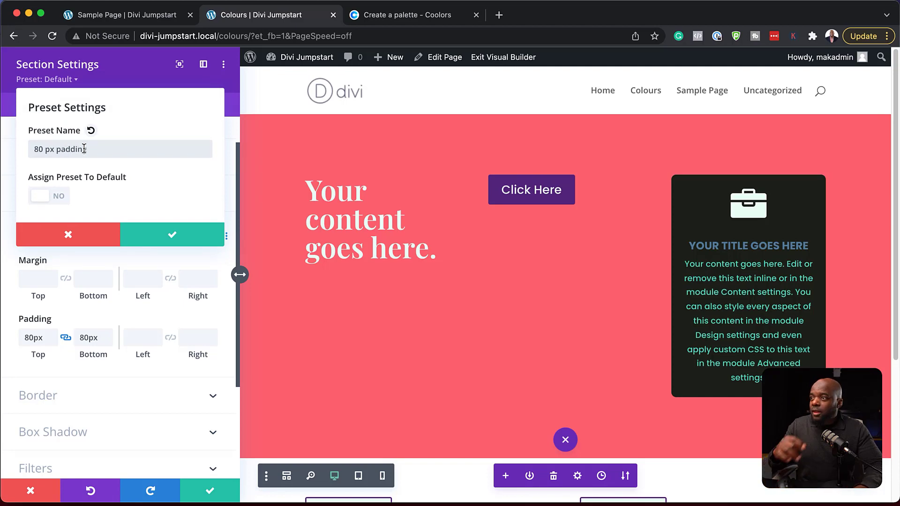
{"action": "left_click", "coordinate": [172, 235]}
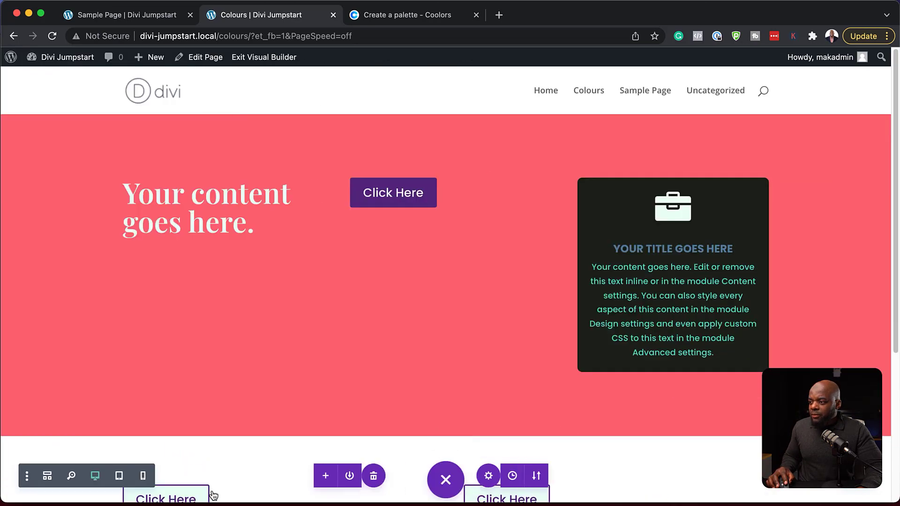
Apply the '80 px padding' preset to the new bottom section.
{"action": "scroll", "scroll_direction": "down", "scroll_amount": 3}
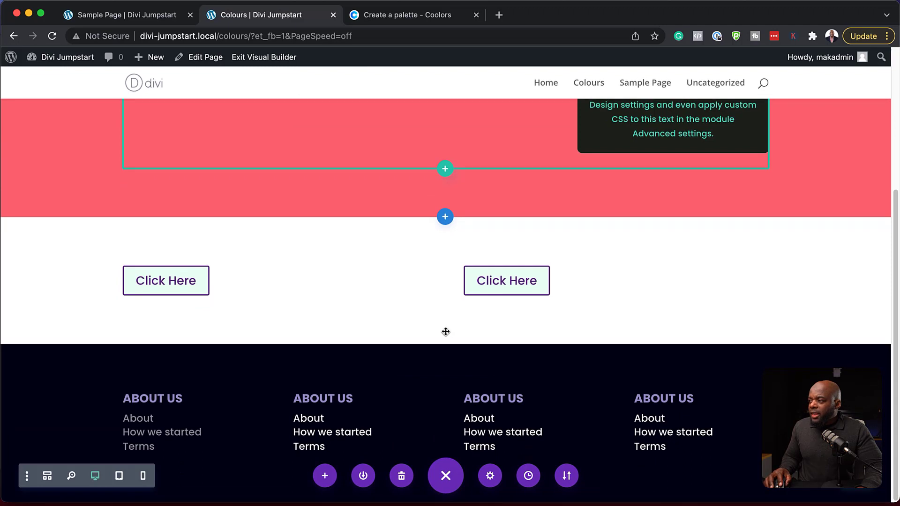
{"action": "left_click", "coordinate": [445, 216]}
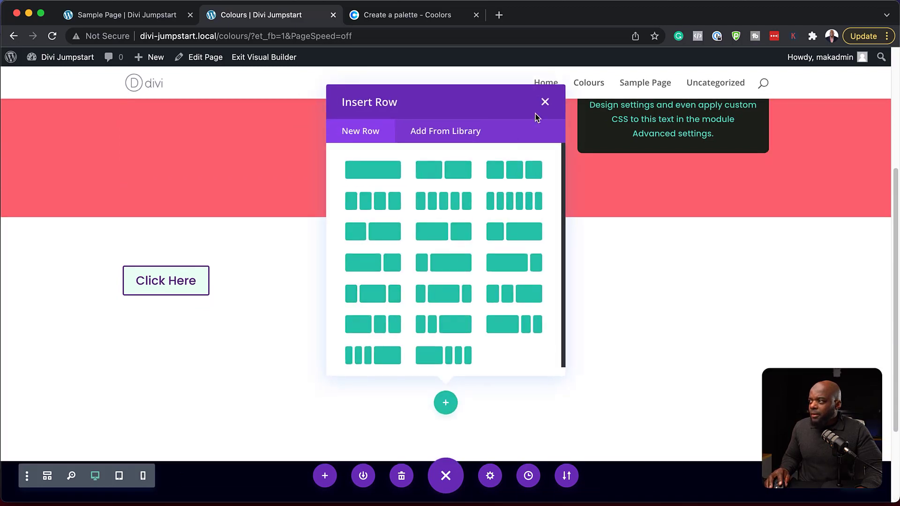
{"action": "left_click", "coordinate": [372, 170]}
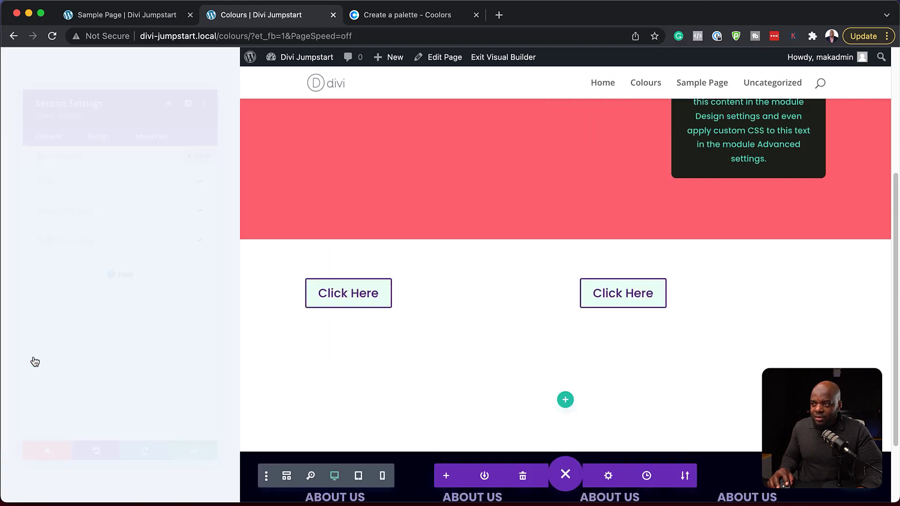
{"action": "left_click", "coordinate": [56, 79]}
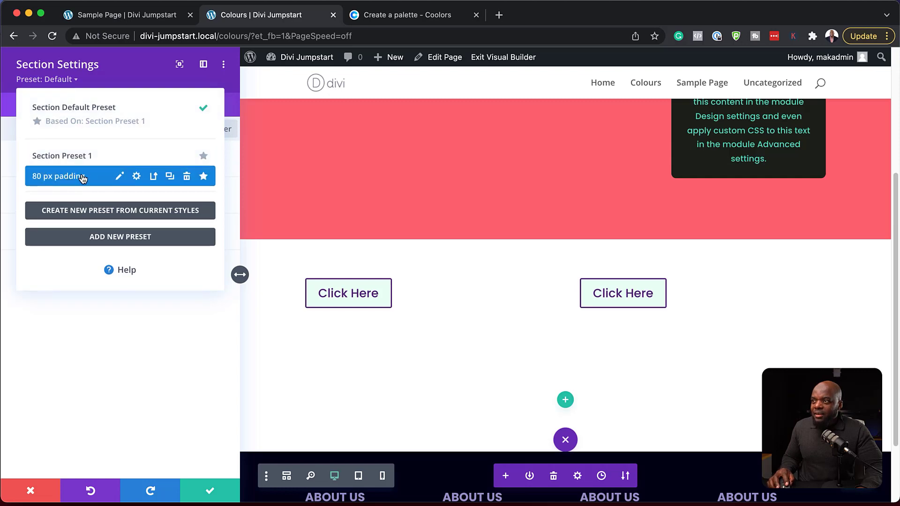
{"action": "left_click", "coordinate": [57, 177]}
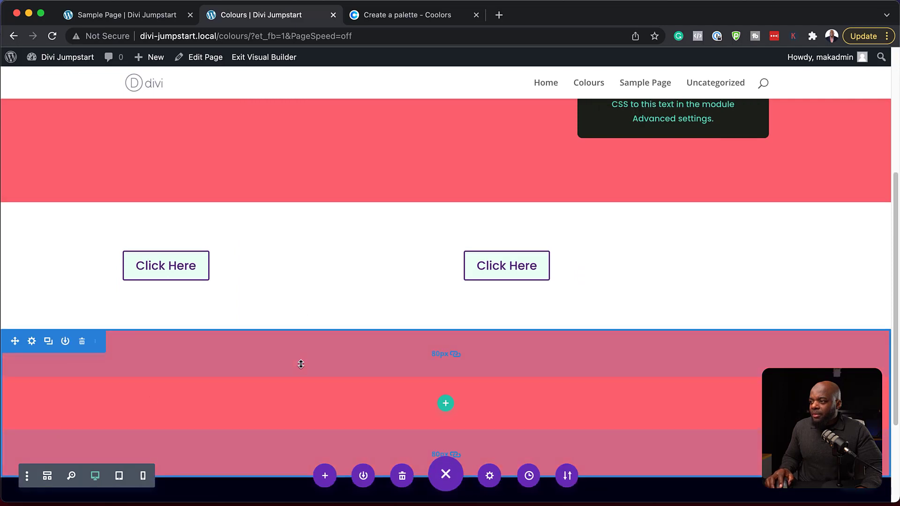
Add a Regular section below the red padded section.
{"action": "scroll", "scroll_direction": "down", "scroll_amount": 3}
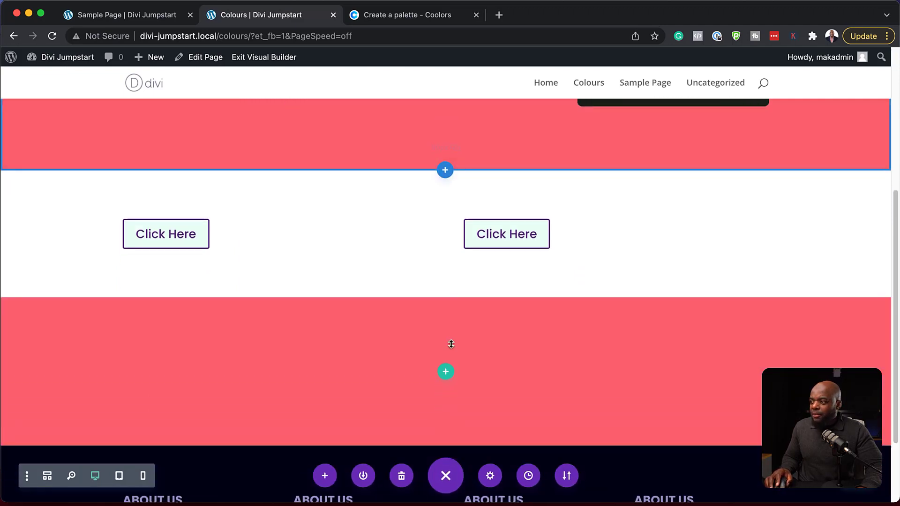
{"action": "scroll", "scroll_direction": "down", "scroll_amount": 3}
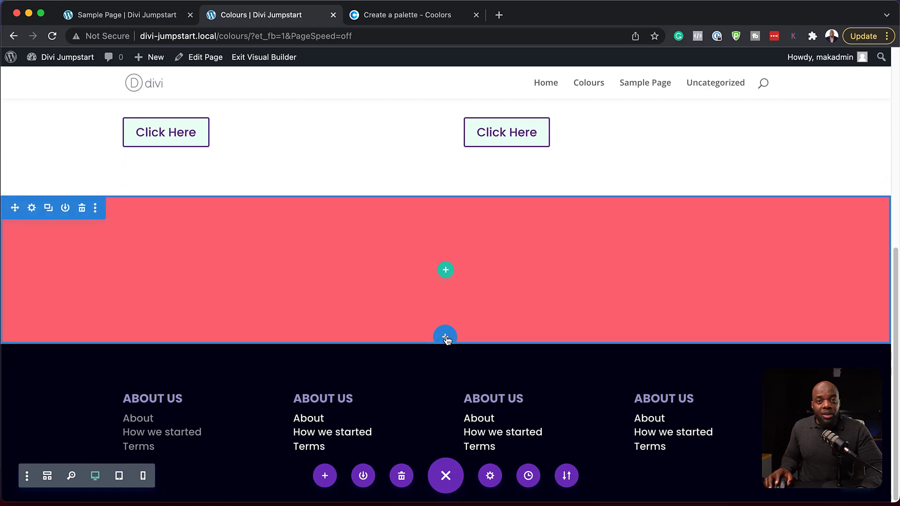
{"action": "mouse_move", "coordinate": [446, 337]}
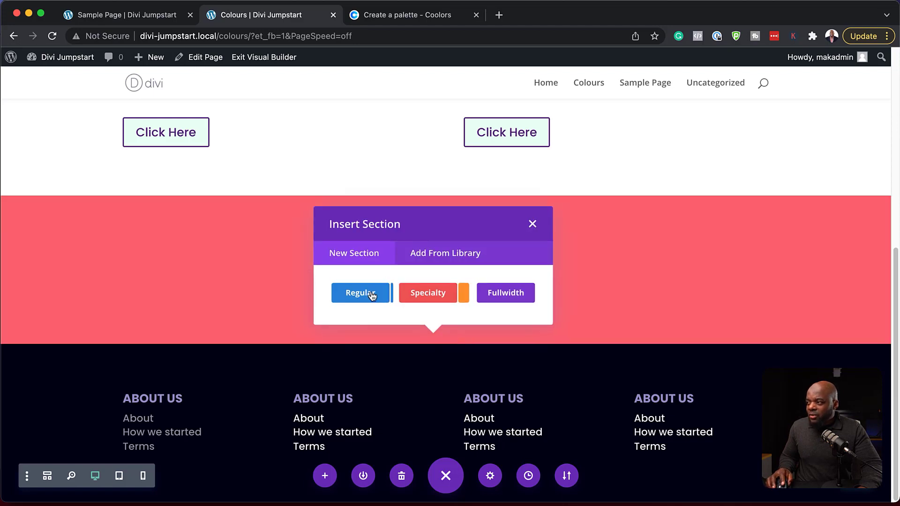
{"action": "left_click", "coordinate": [361, 293]}
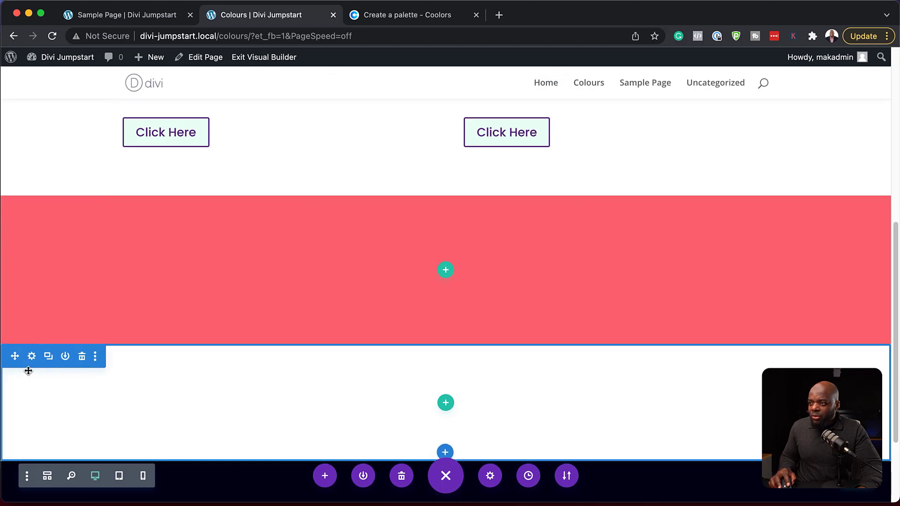
{"action": "mouse_move", "coordinate": [32, 356]}
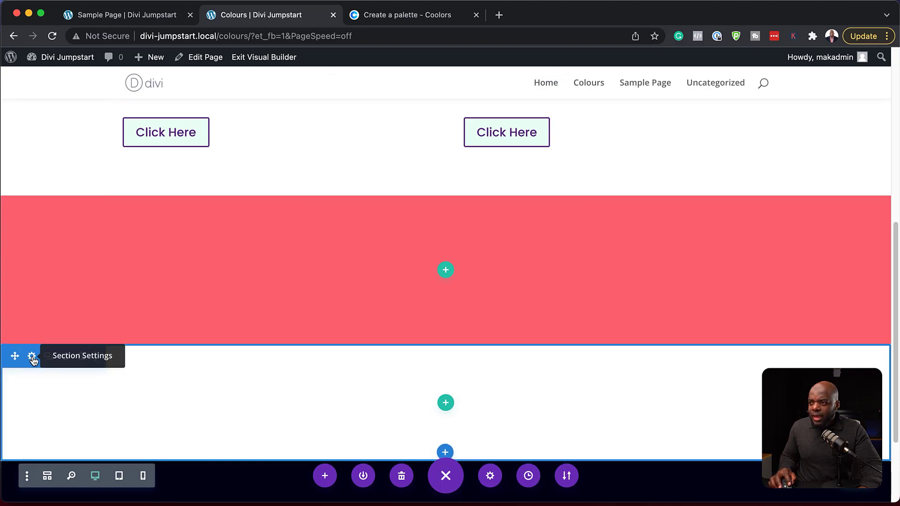
Try a #20231b dark background on the new section, then discard the change.
{"action": "left_click", "coordinate": [32, 356]}
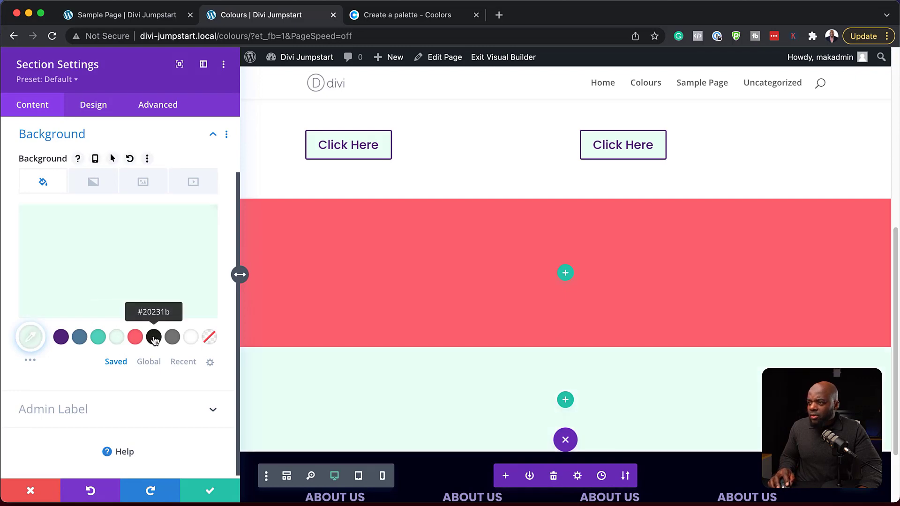
{"action": "left_click", "coordinate": [153, 337]}
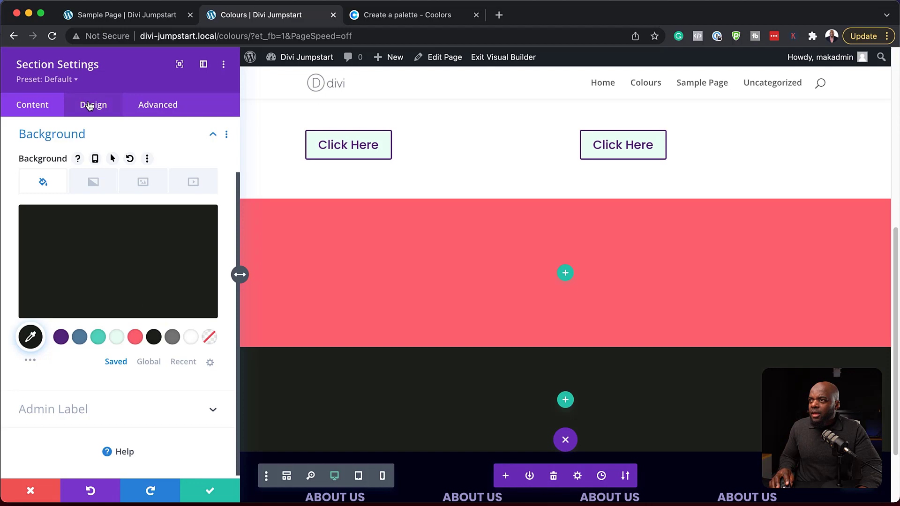
{"action": "left_click", "coordinate": [47, 79]}
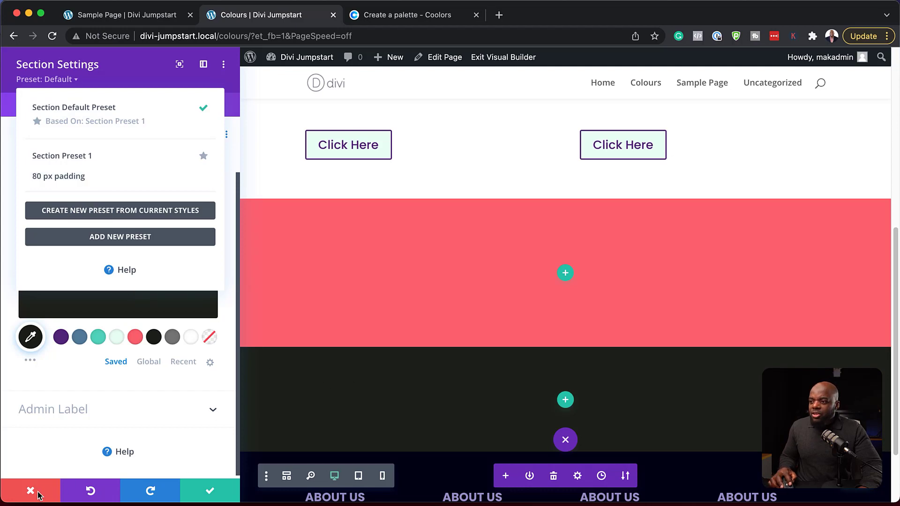
{"action": "left_click", "coordinate": [30, 491]}
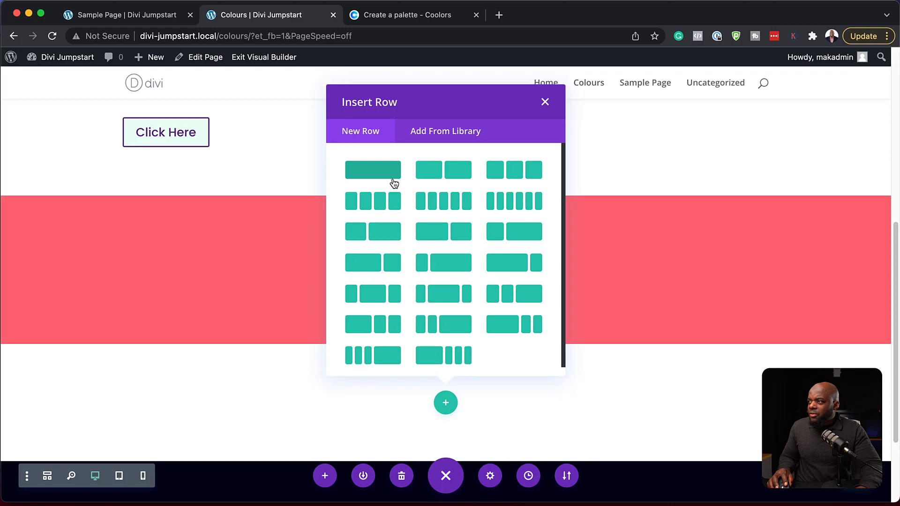
Add a single-column row to the new section without inserting a module.
{"action": "left_click", "coordinate": [372, 170]}
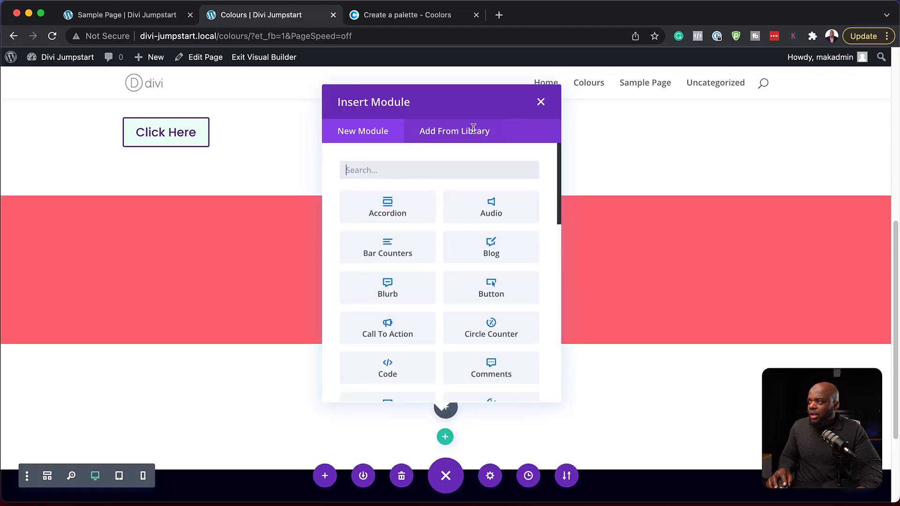
{"action": "left_click", "coordinate": [540, 101]}
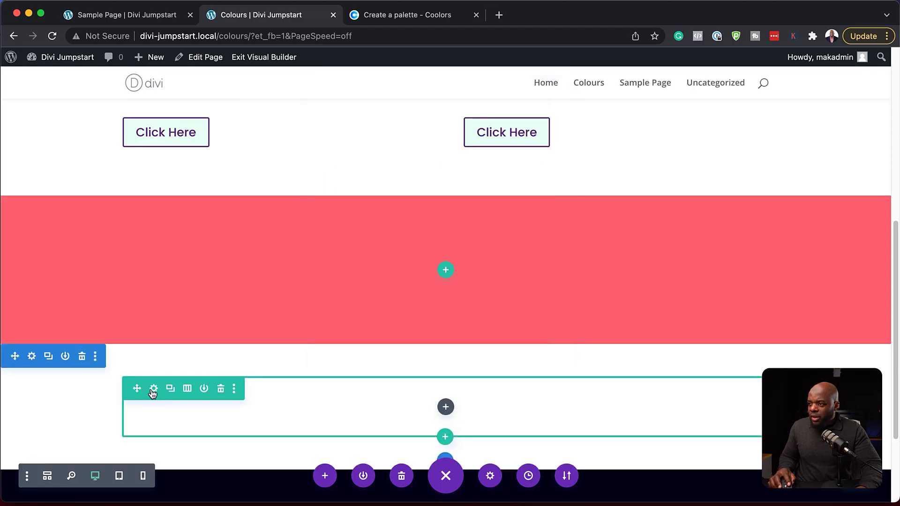
{"action": "left_click", "coordinate": [153, 388]}
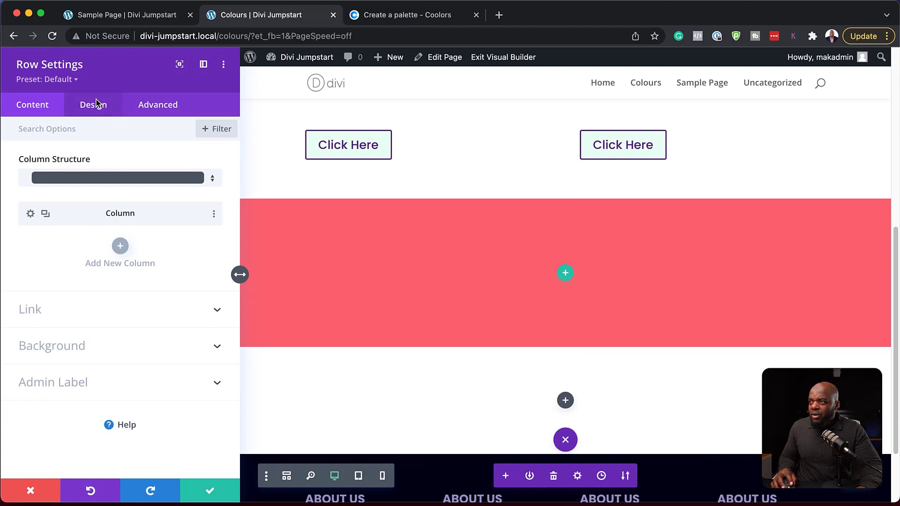
{"action": "left_click", "coordinate": [92, 104]}
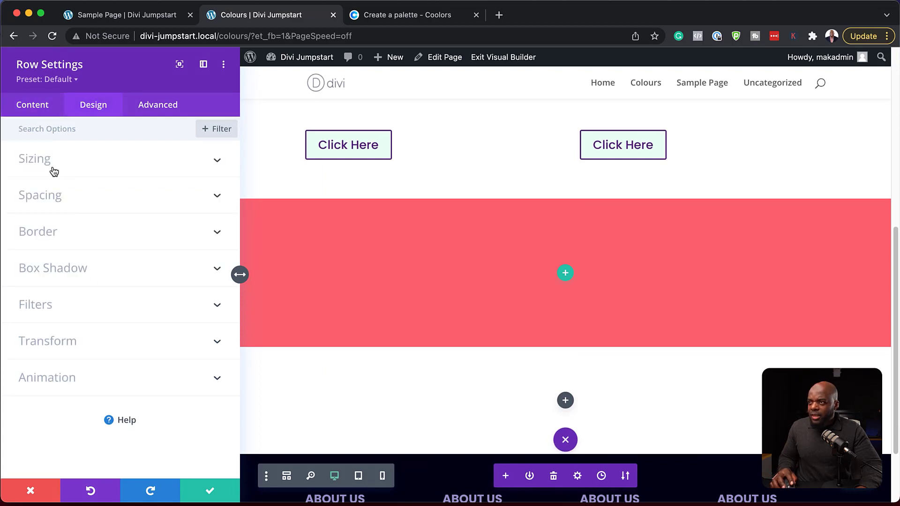
{"action": "left_click", "coordinate": [35, 158]}
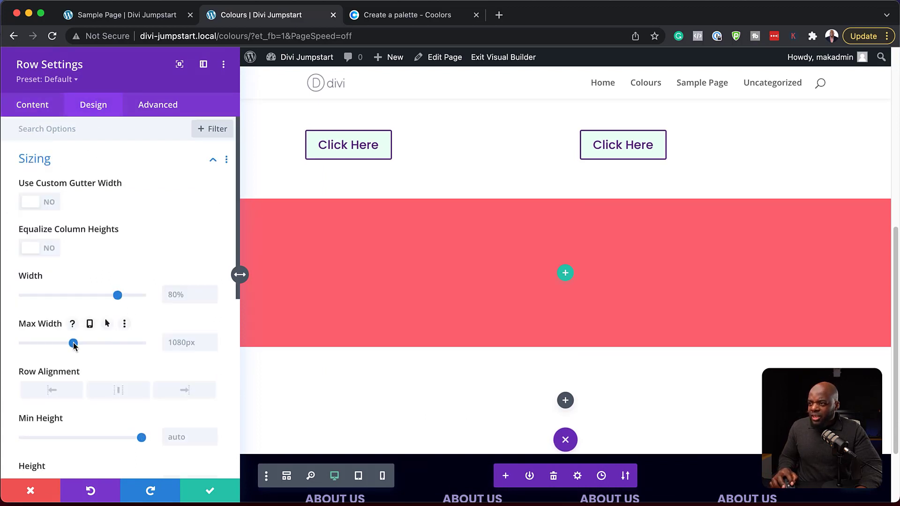
Set the row's Max Width to 80%, equalize column heights and enable custom gutter width.
{"action": "left_click_drag", "start_coordinate": [73, 343], "coordinate": [103, 345]}
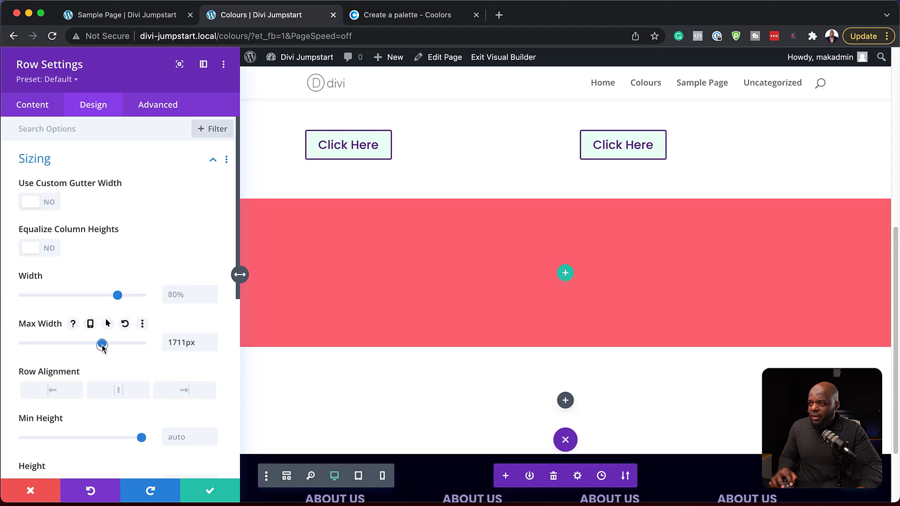
{"action": "left_click", "coordinate": [184, 343]}
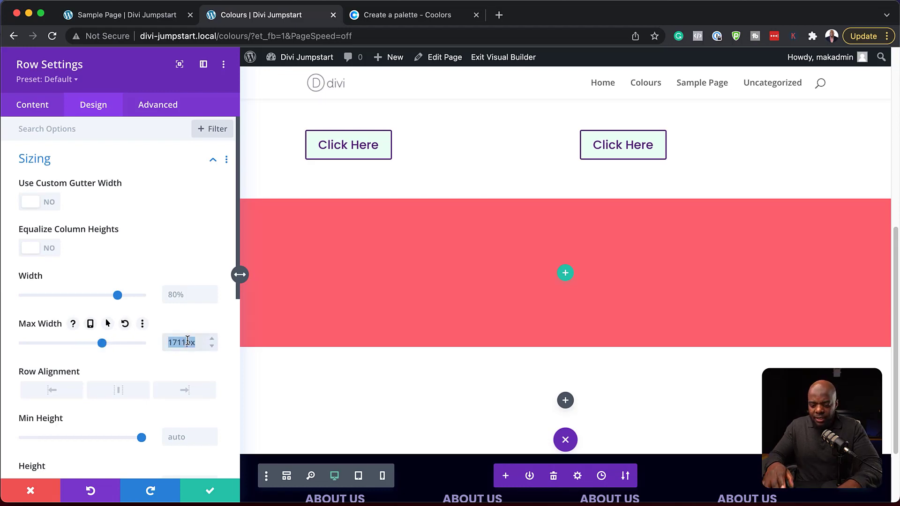
{"action": "type", "text": "80%"}
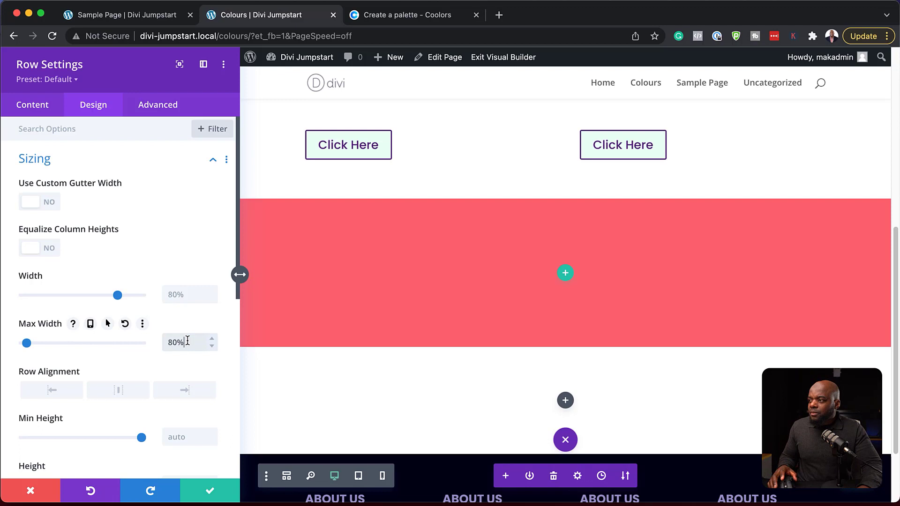
{"action": "mouse_move", "coordinate": [72, 215]}
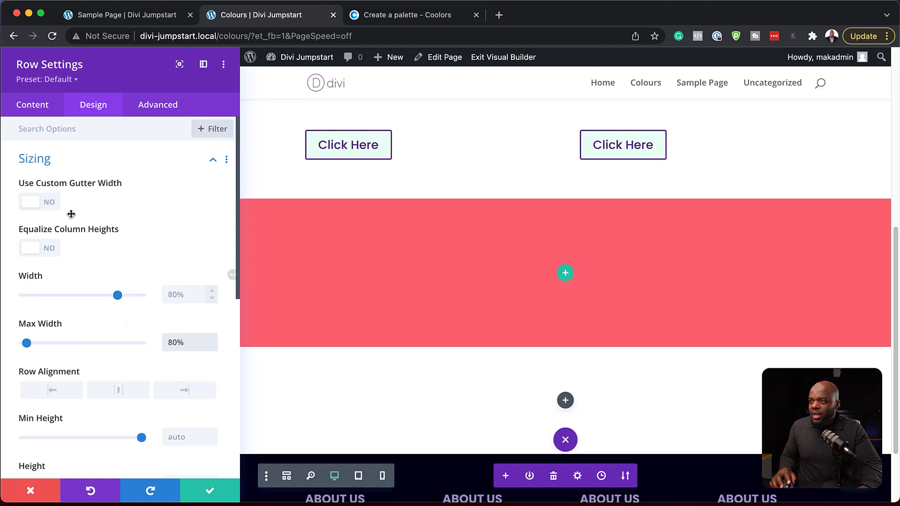
{"action": "left_click", "coordinate": [39, 247]}
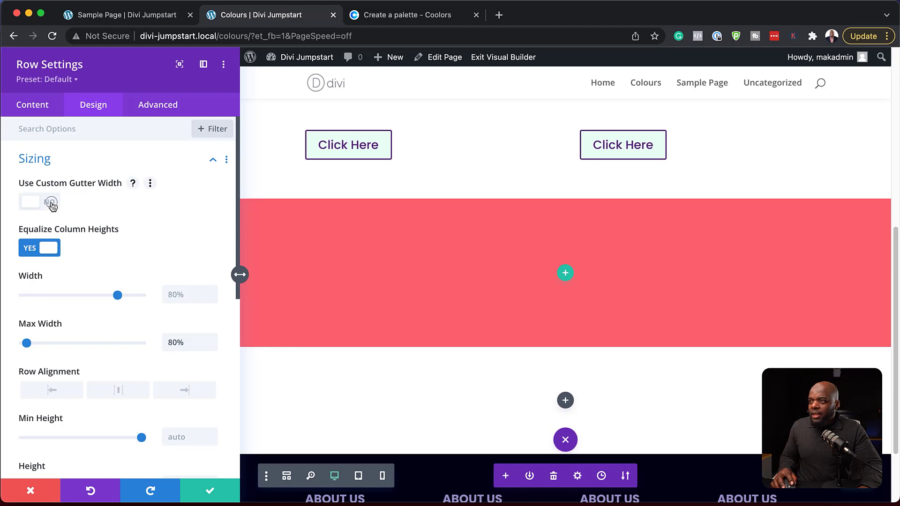
{"action": "left_click", "coordinate": [51, 201]}
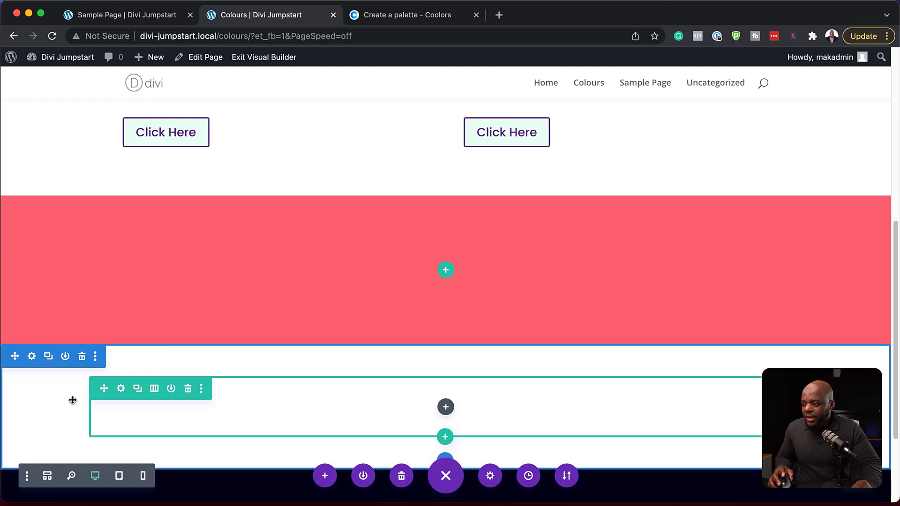
{"action": "mouse_move", "coordinate": [49, 356]}
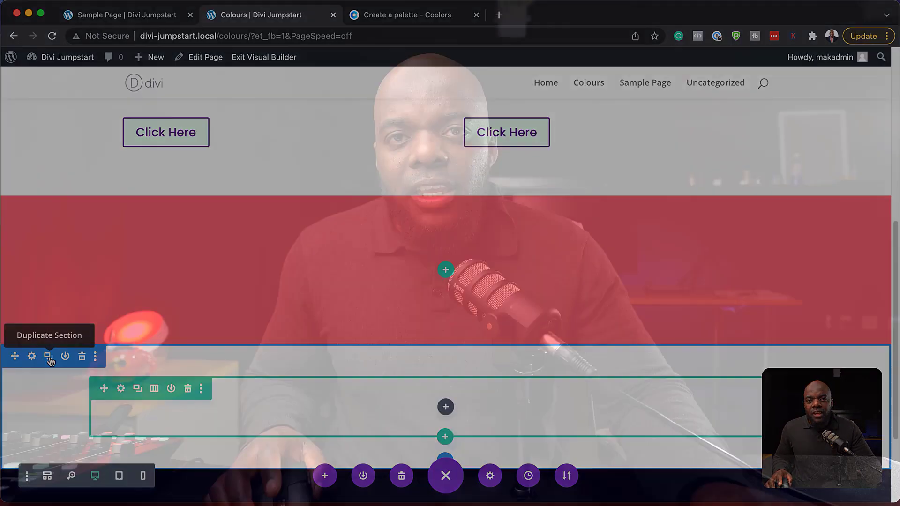